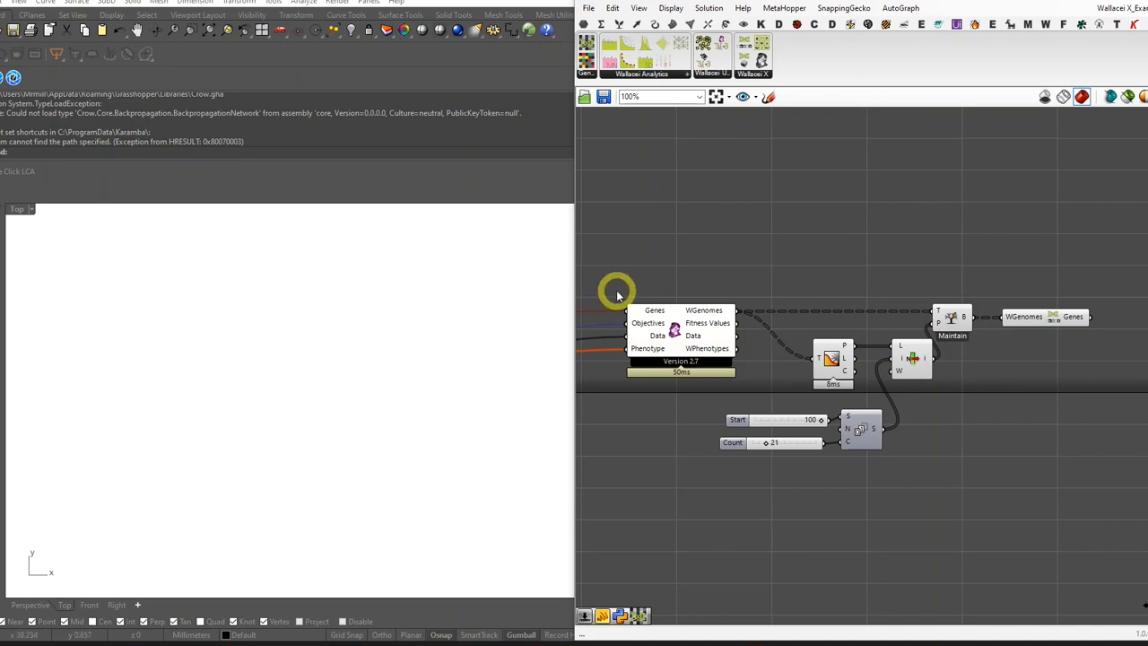
pyautogui.moveTo(670, 284)
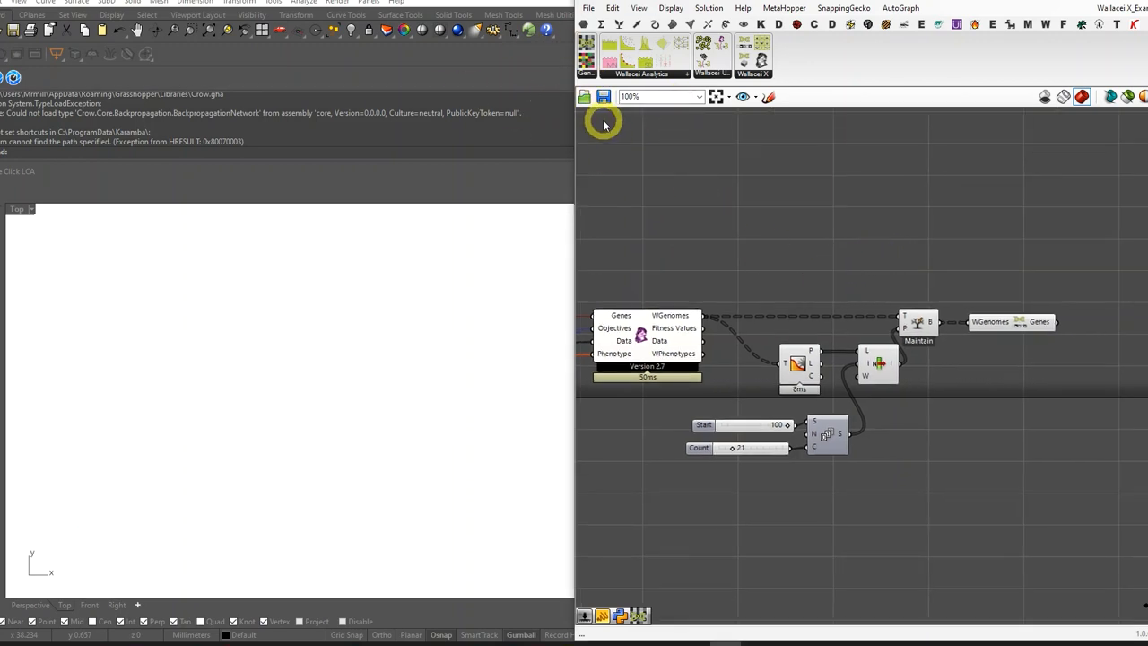
pyautogui.moveTo(642, 198)
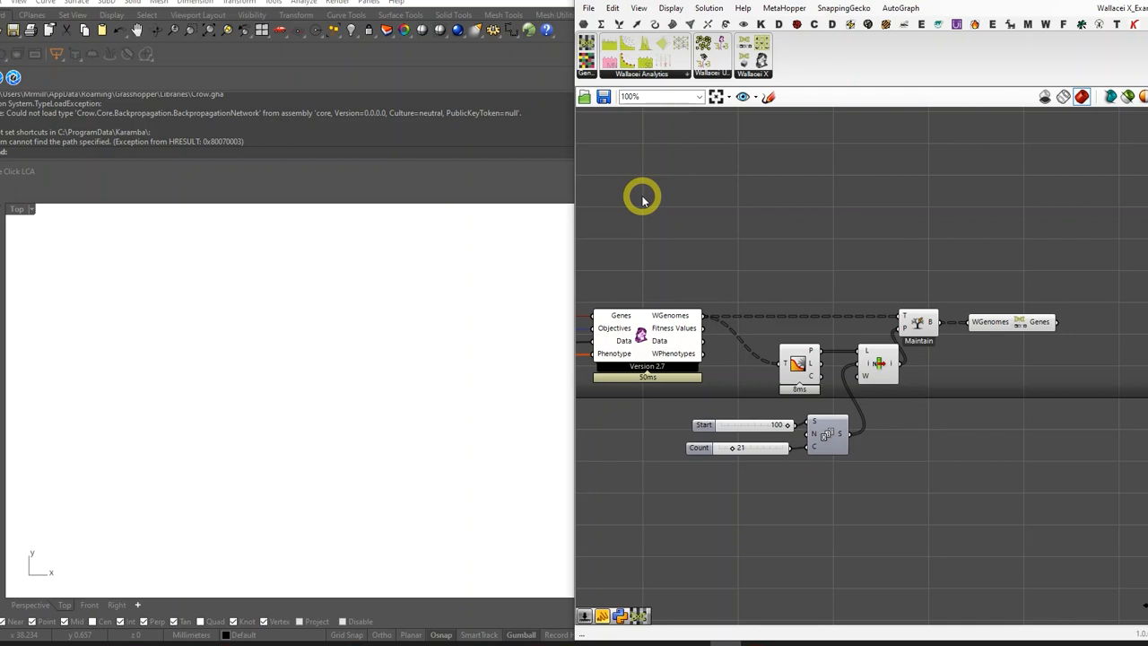
# Recentre the definition and lower the Start slider from 100 to 64, keeping Count at 21.
pyautogui.click(588, 71)
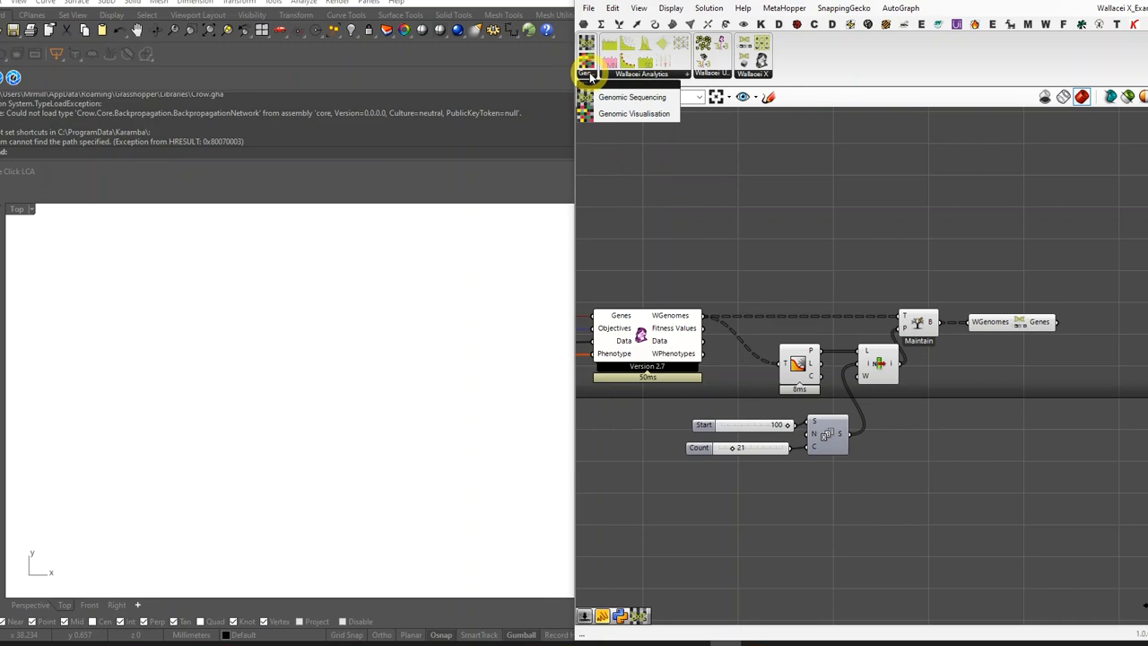
pyautogui.moveTo(636, 113)
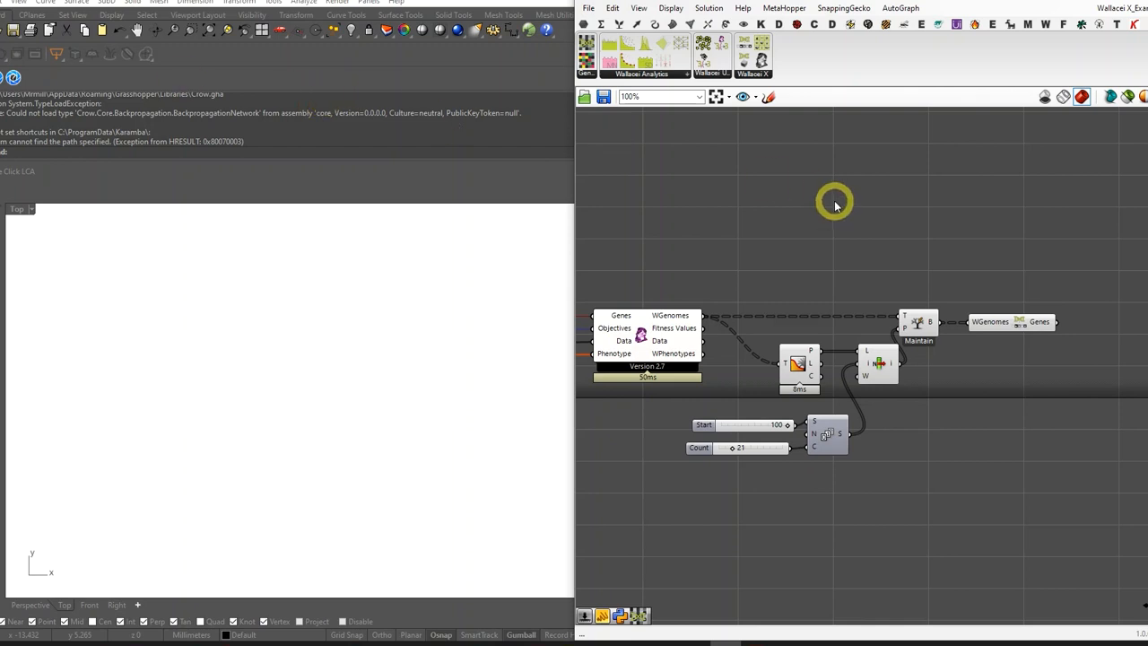
pyautogui.moveTo(773, 213)
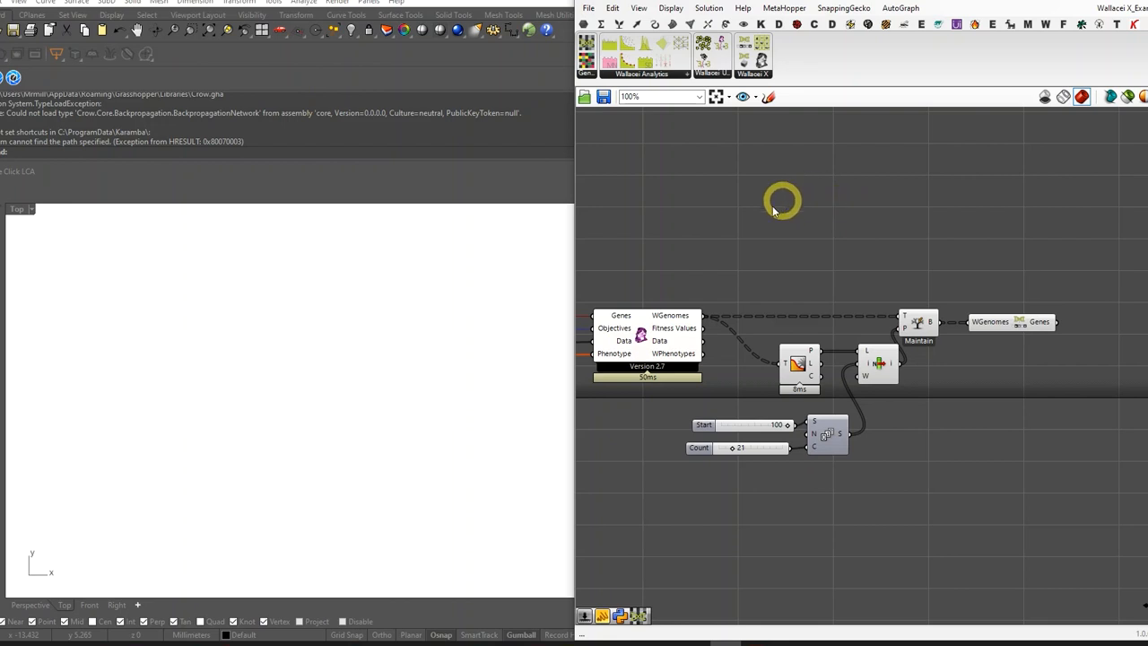
pyautogui.moveTo(764, 215)
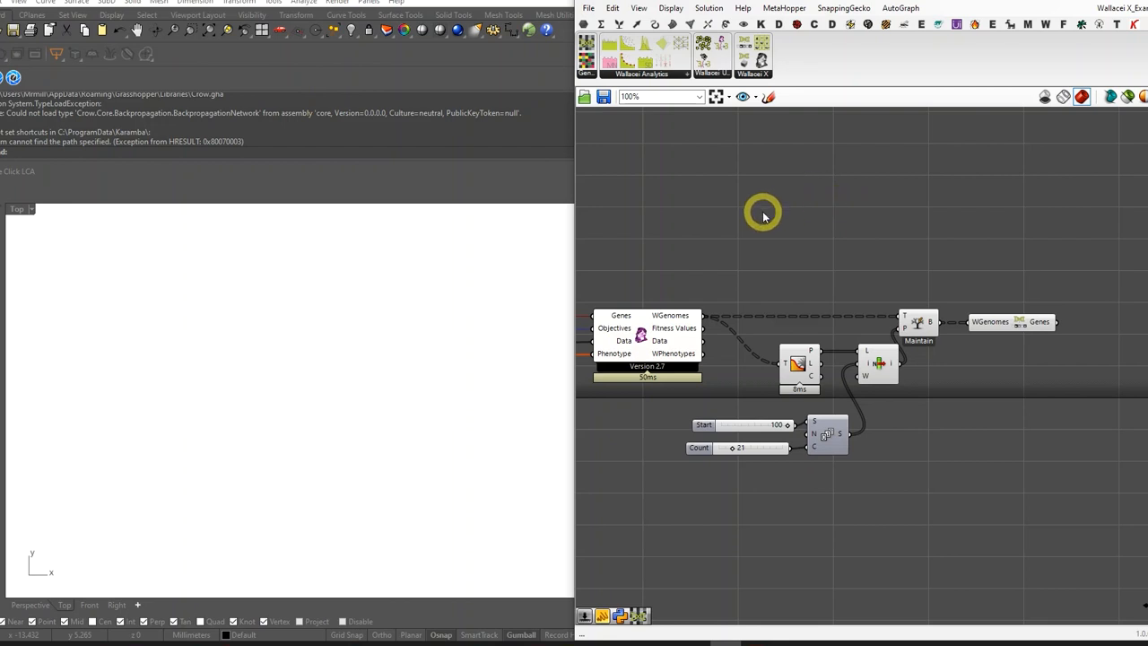
pyautogui.moveTo(758, 222)
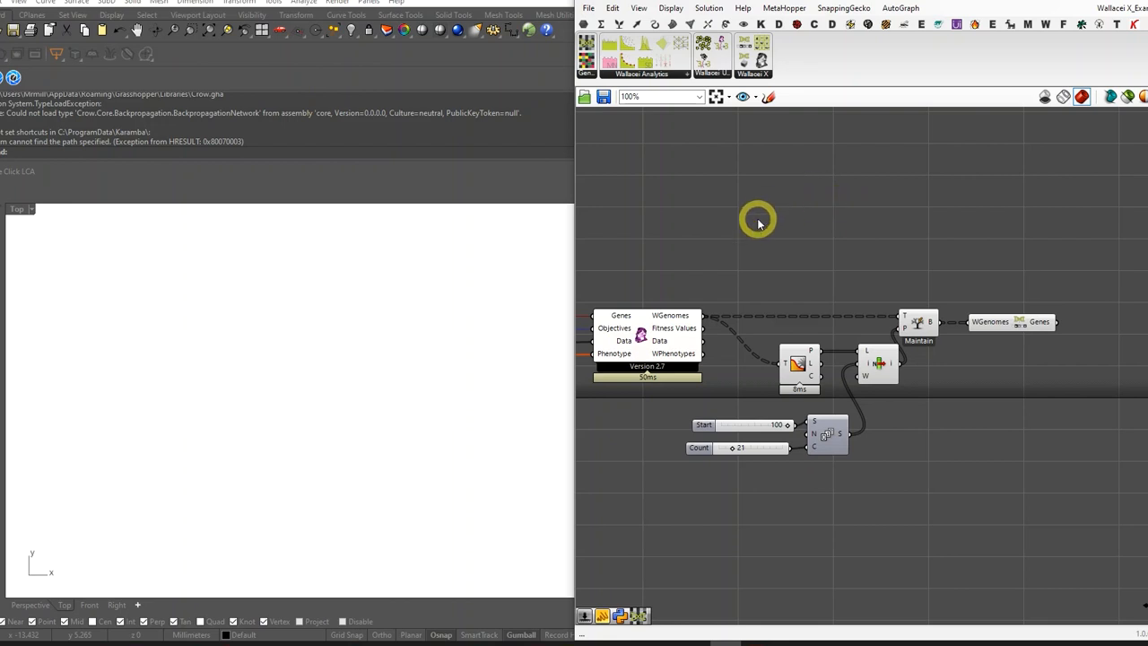
pyautogui.scroll(-3)
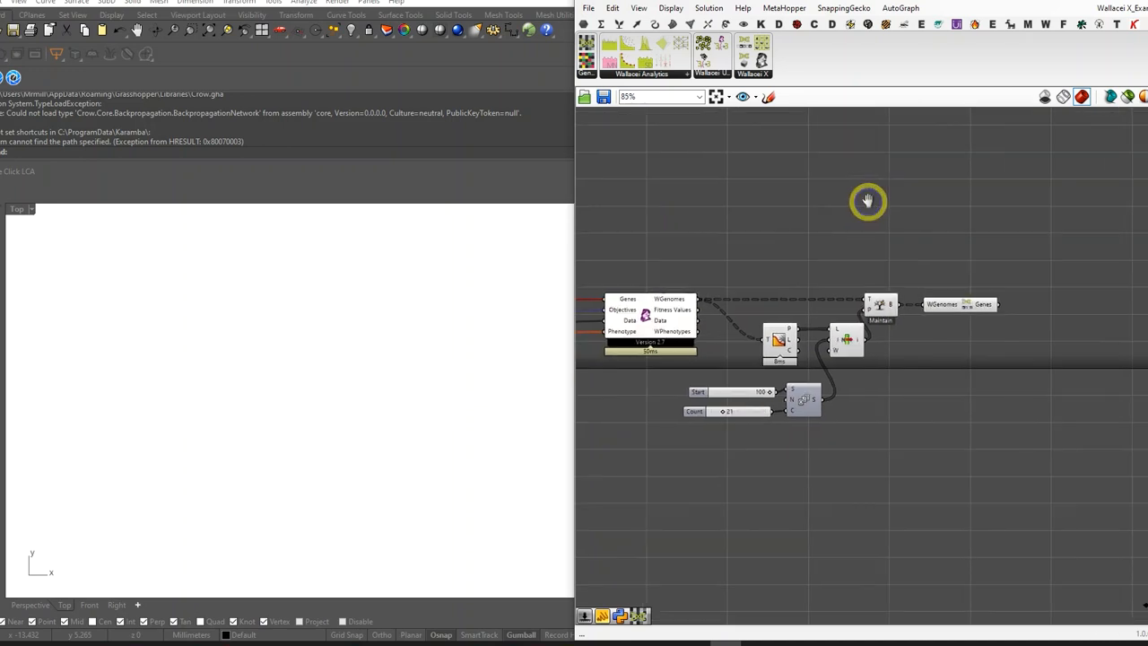
pyautogui.moveTo(868, 201); pyautogui.dragTo(897, 249)
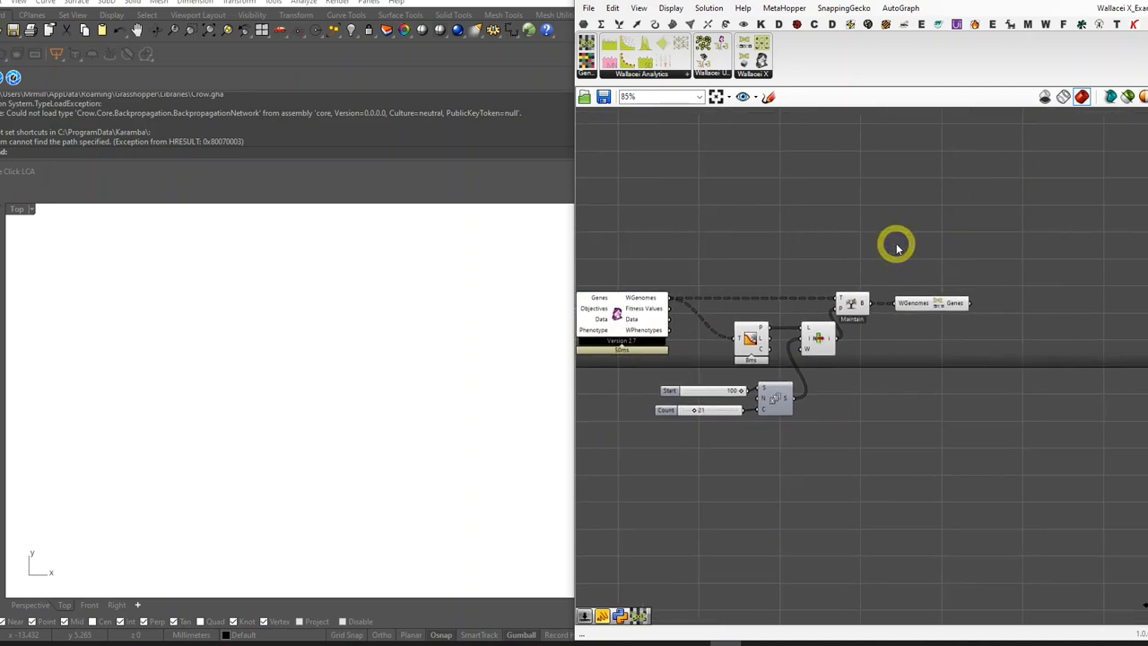
pyautogui.moveTo(858, 260)
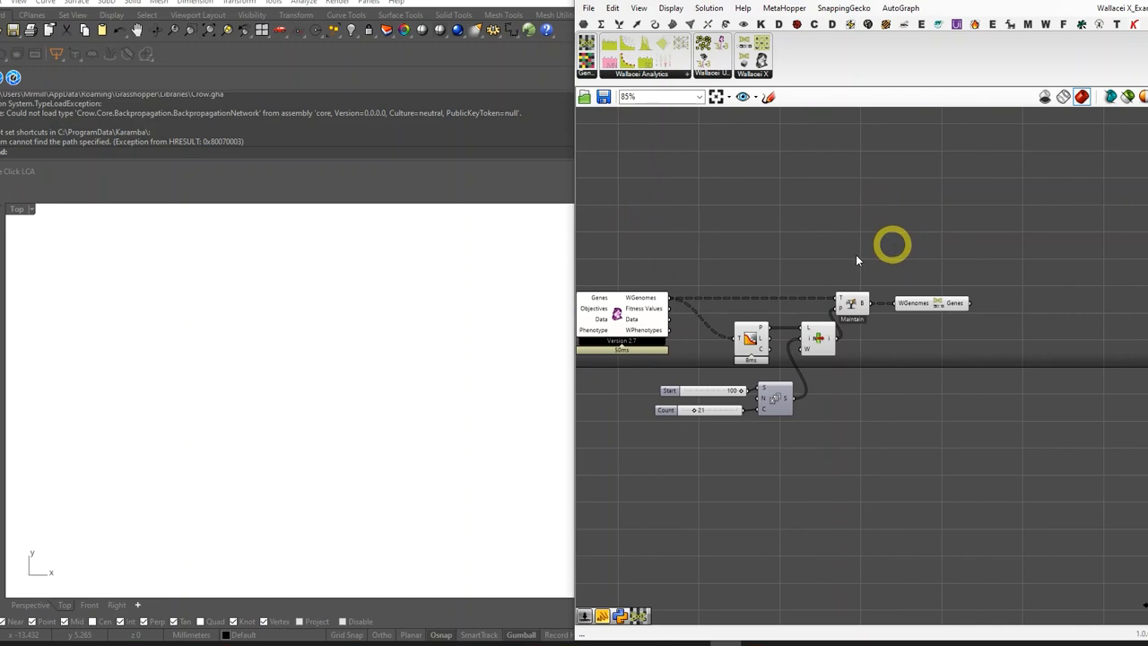
pyautogui.moveTo(639, 297)
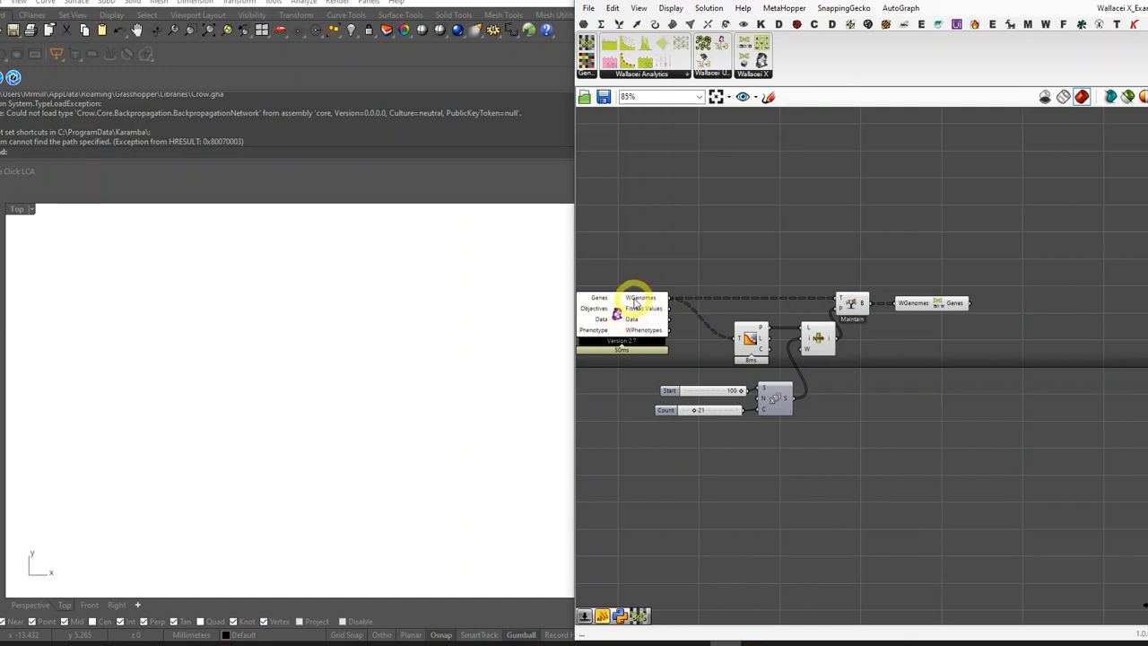
pyautogui.moveTo(634, 297)
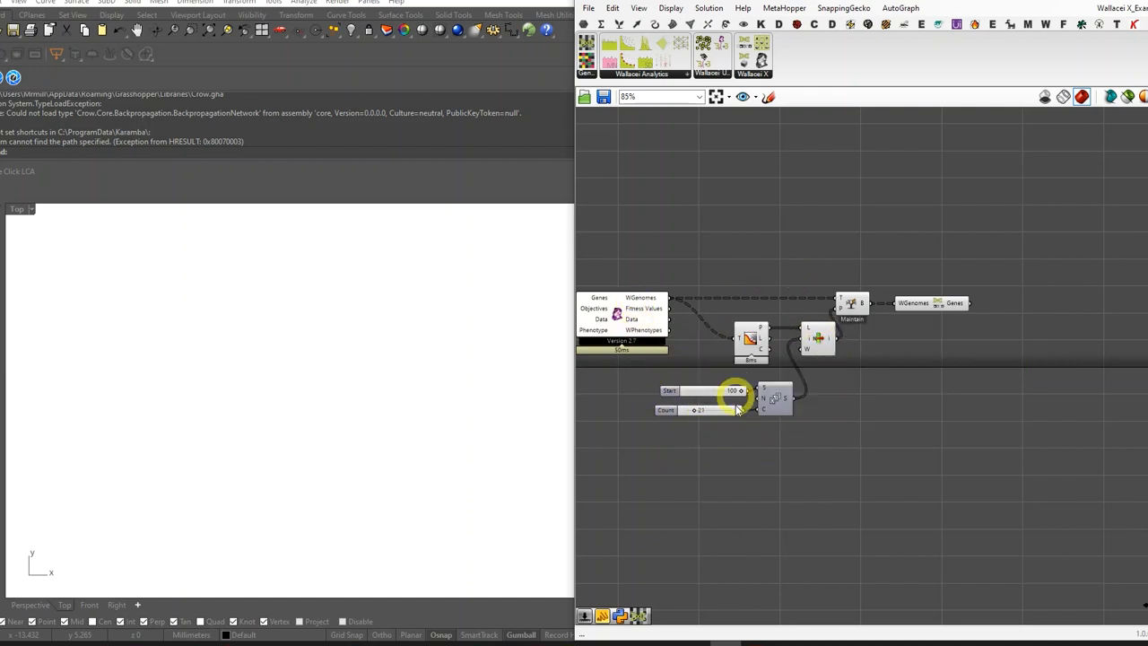
pyautogui.moveTo(734, 390); pyautogui.dragTo(722, 390)
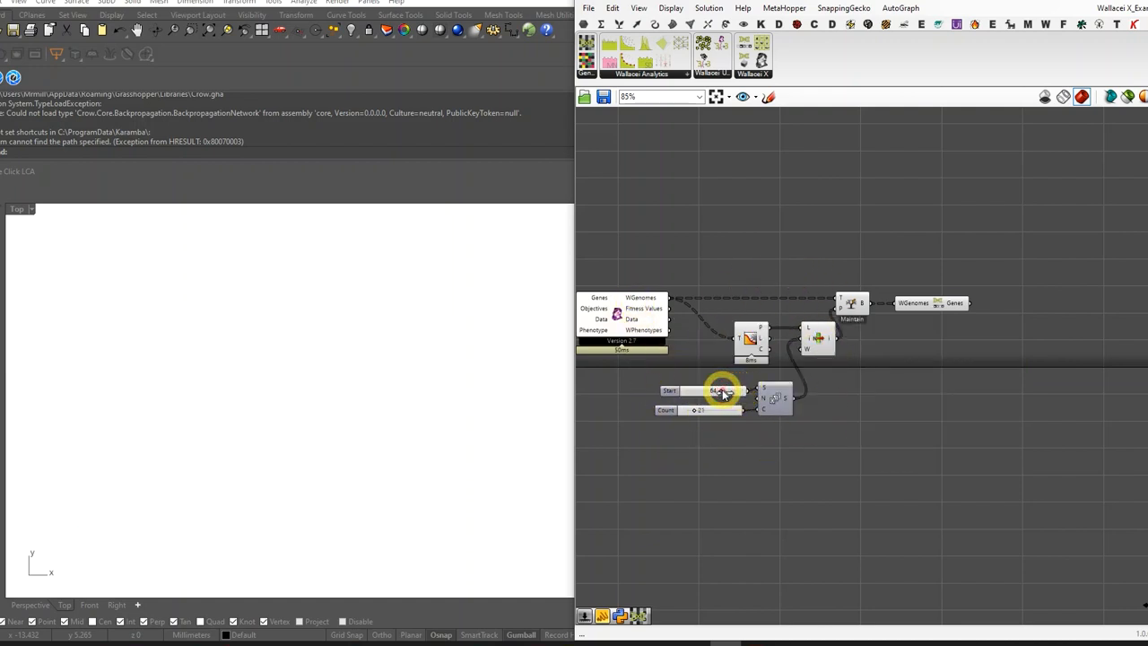
pyautogui.moveTo(752, 341)
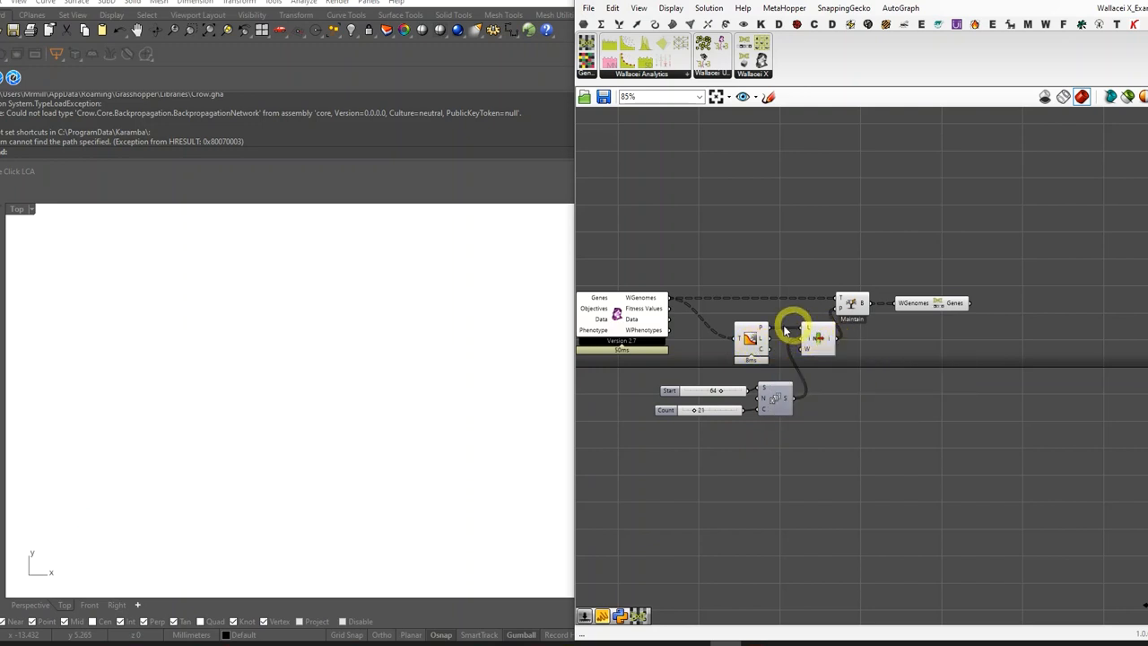
pyautogui.moveTo(758, 332)
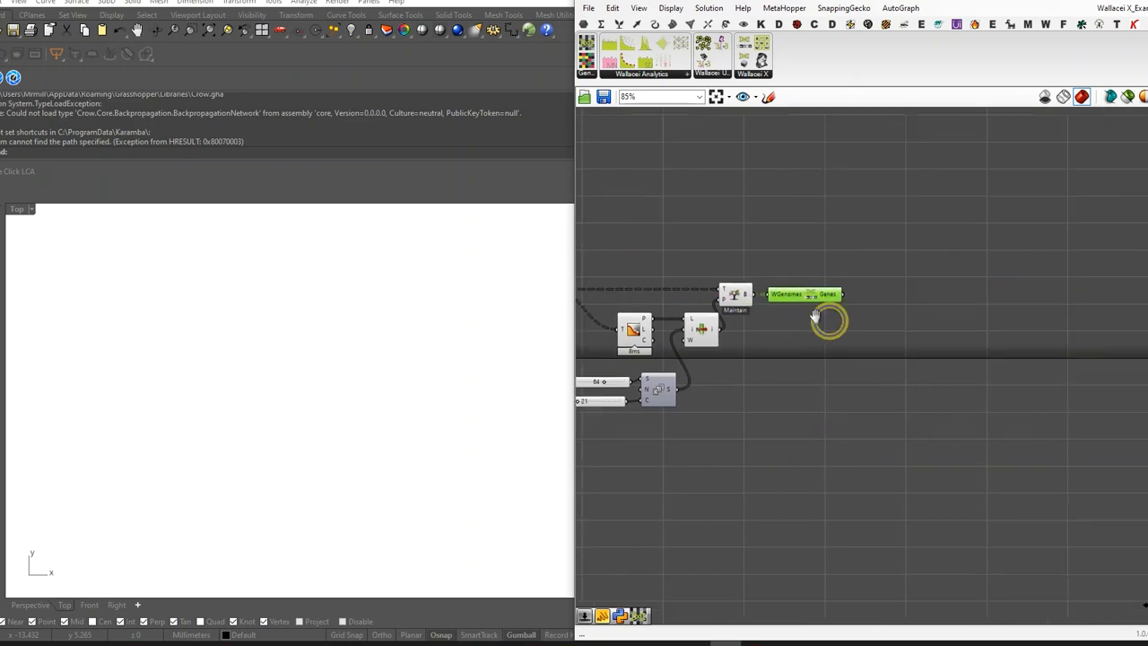
# Place Wallacei's Genomic Visualisation component and add a Button to trigger its computation.
pyautogui.click(587, 74)
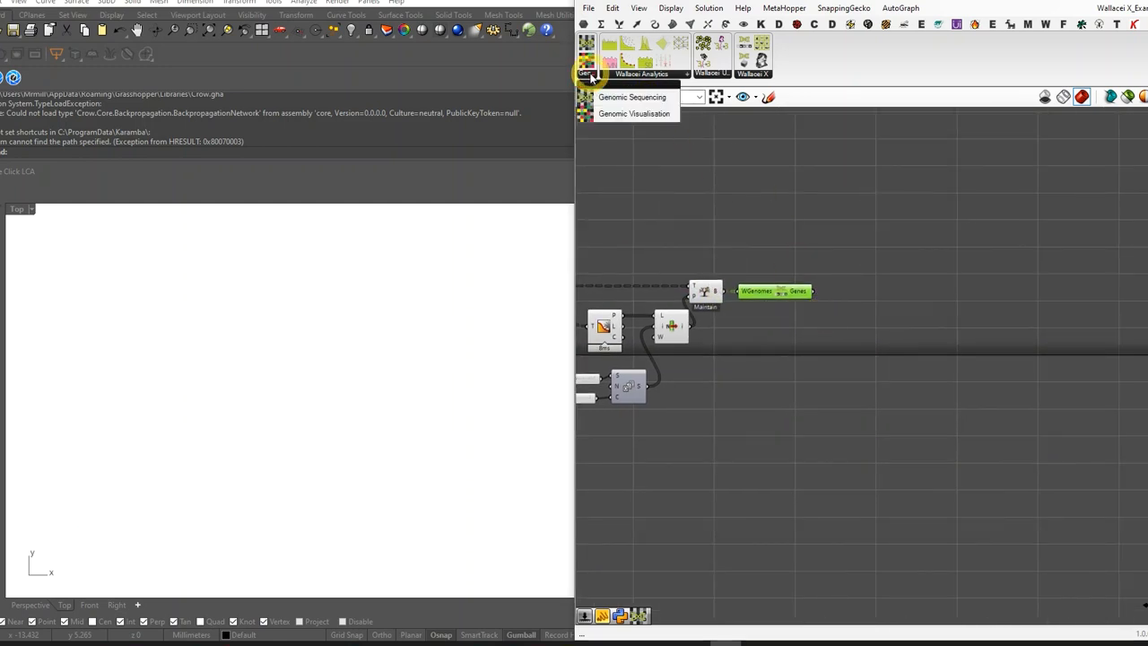
pyautogui.moveTo(633, 97)
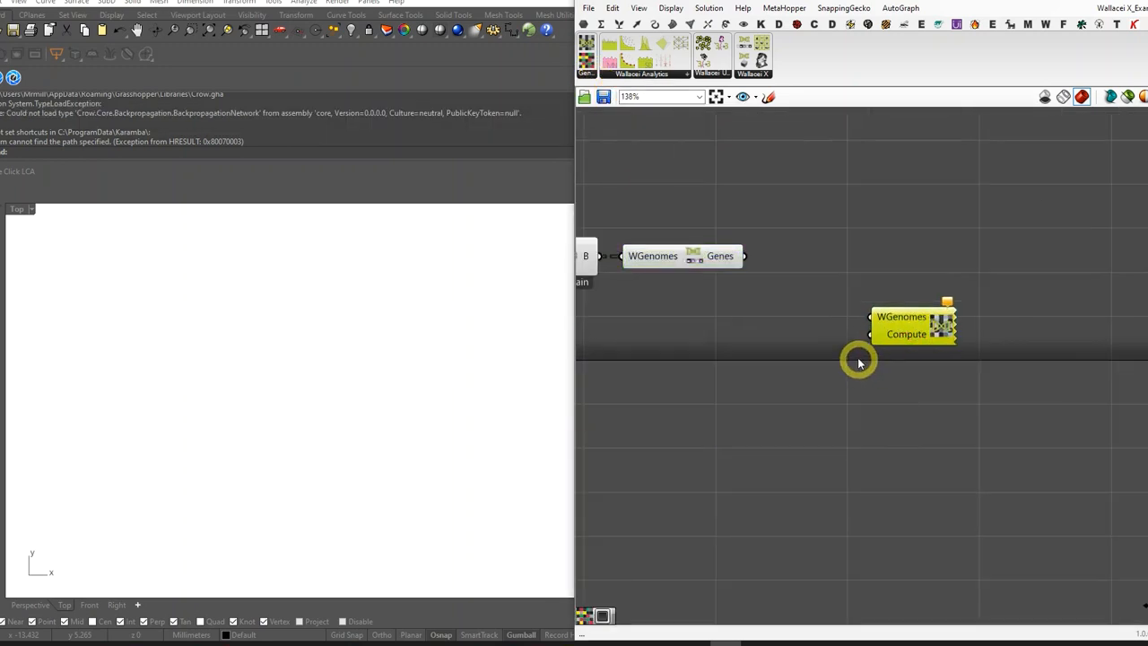
pyautogui.moveTo(938, 328)
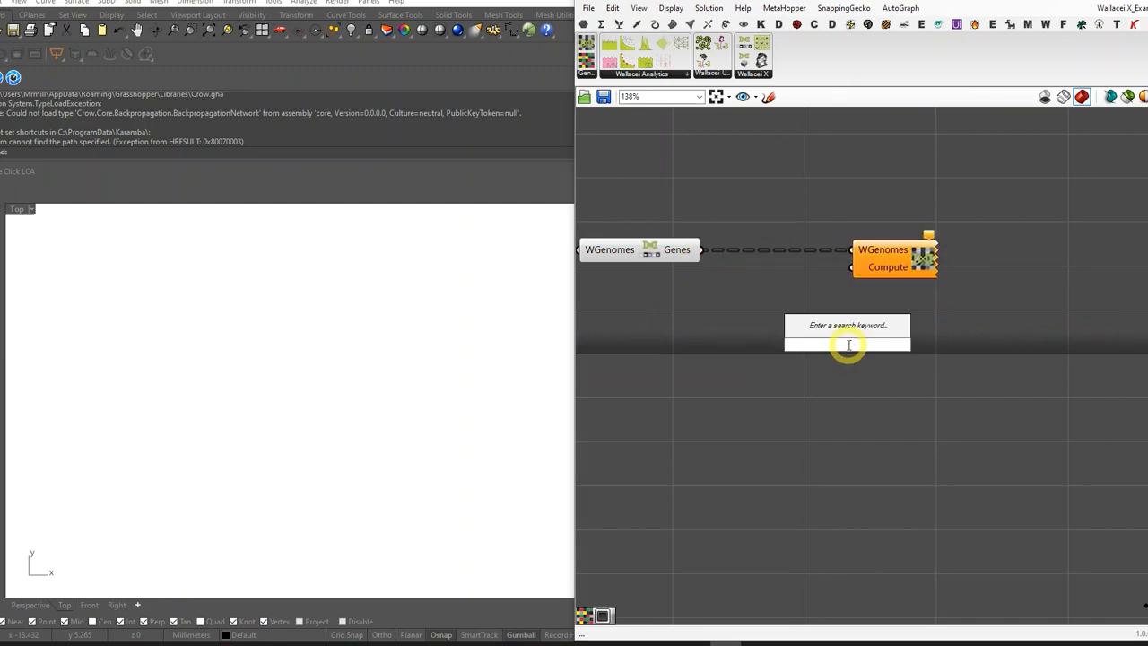
pyautogui.click(848, 344)
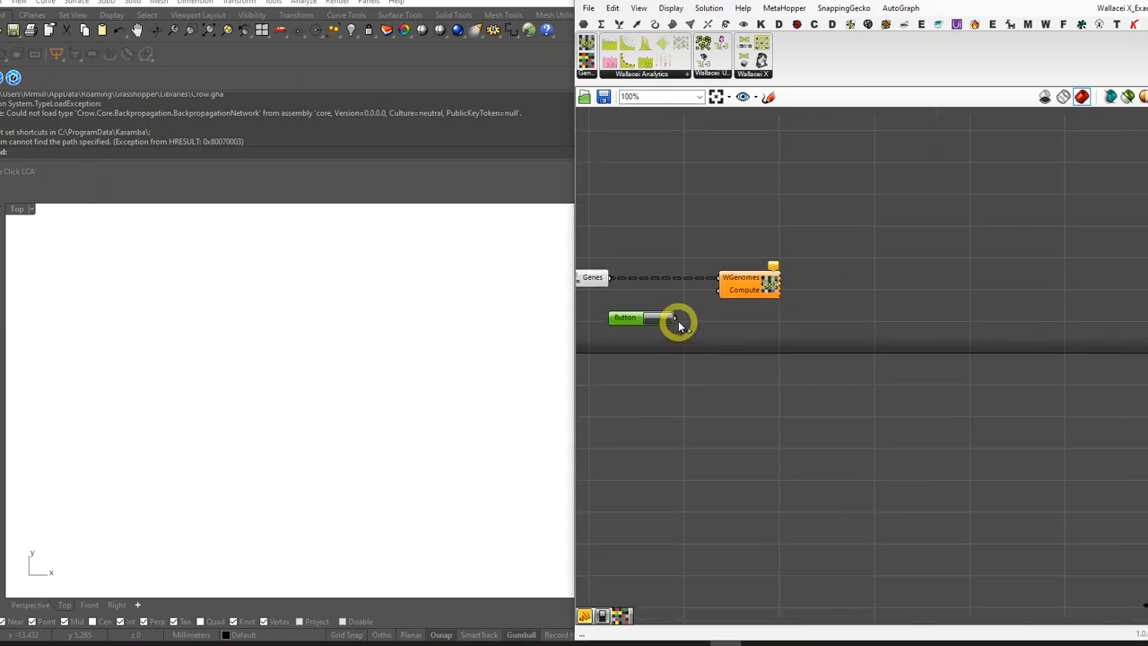
pyautogui.scroll(-3)
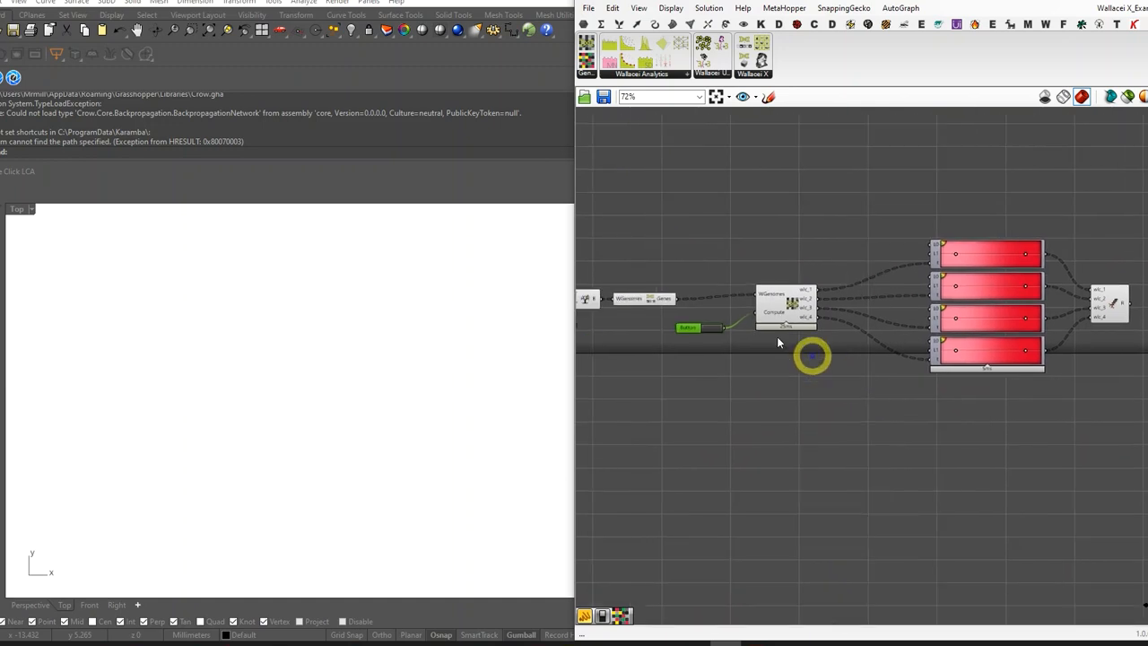
pyautogui.scroll(-3)
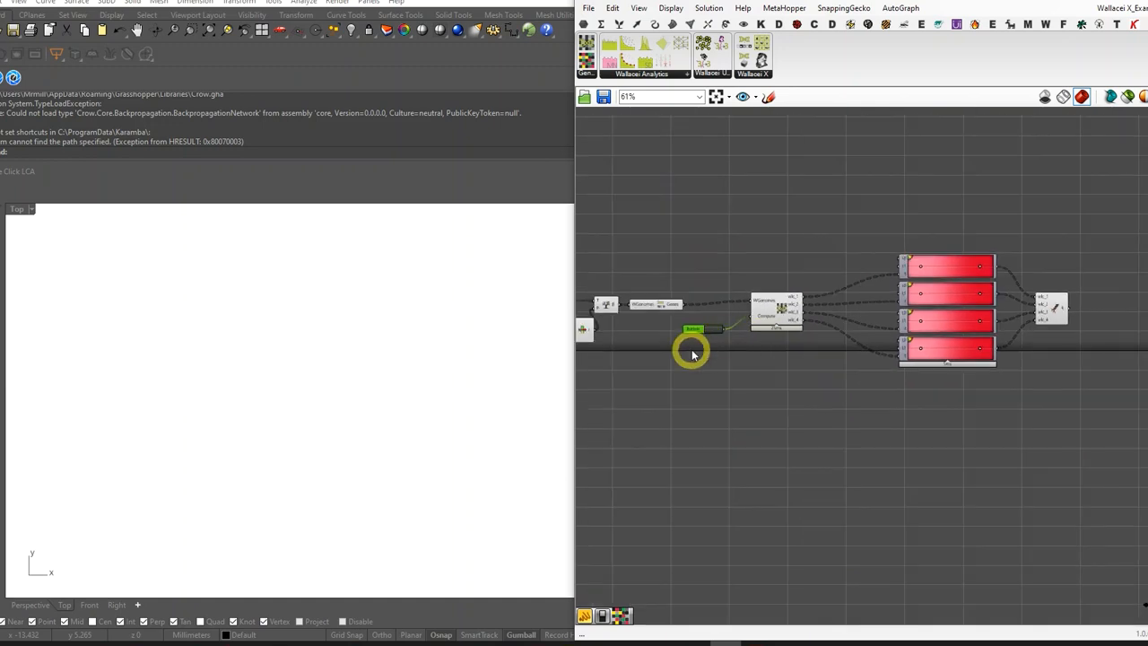
pyautogui.scroll(-3)
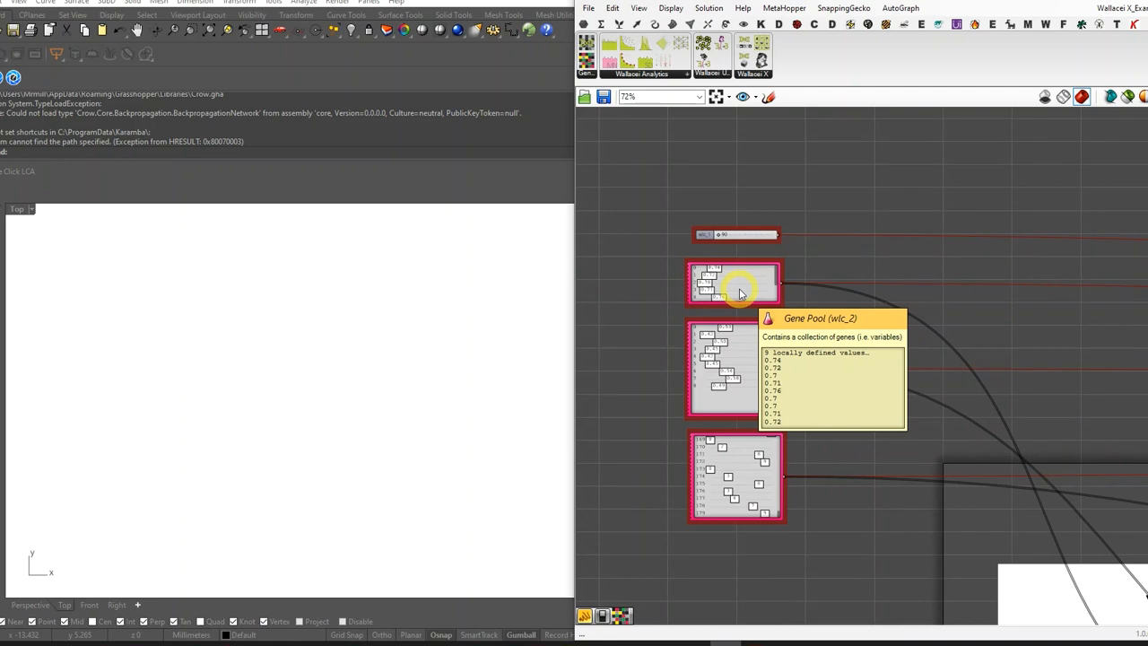
pyautogui.scroll(-3)
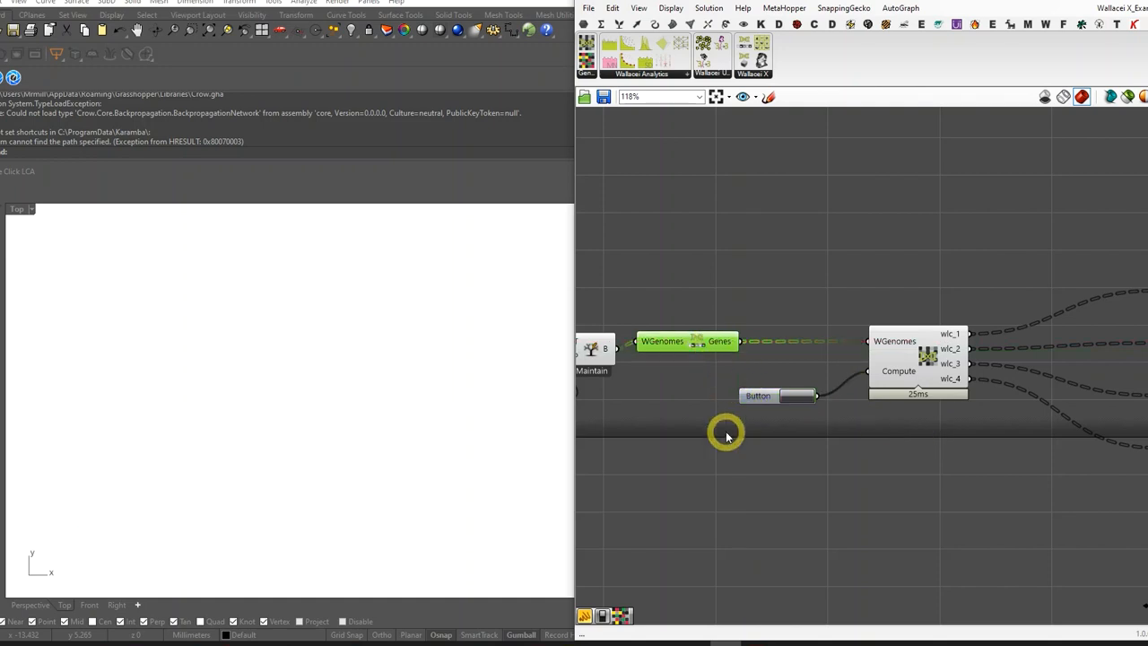
pyautogui.moveTo(879, 424)
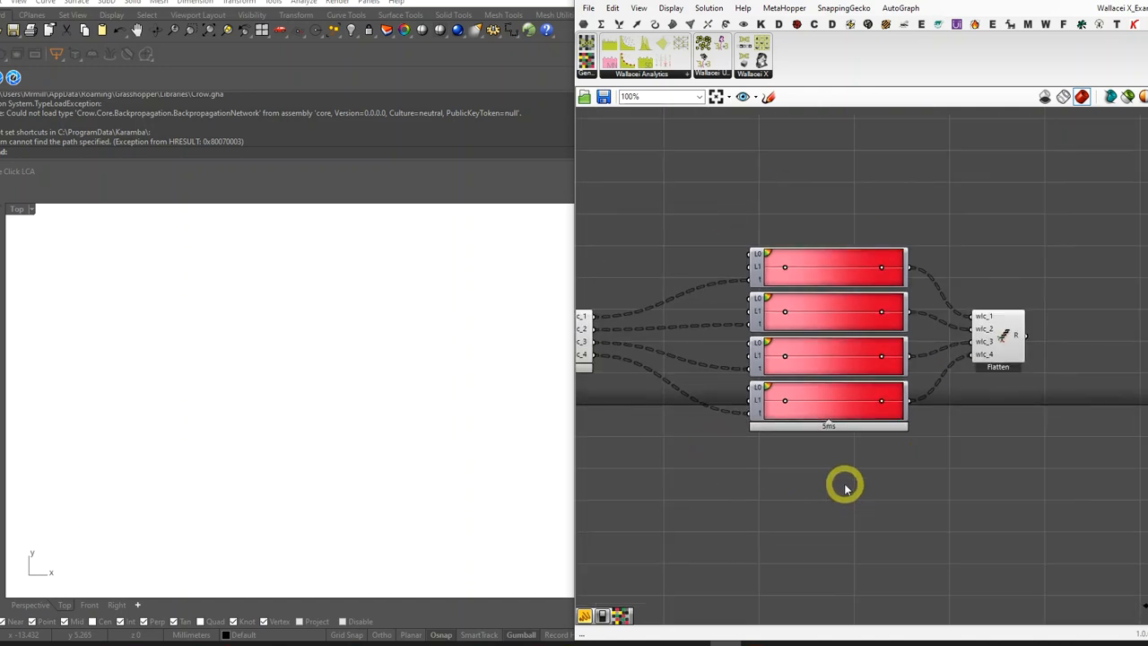
pyautogui.moveTo(843, 484); pyautogui.dragTo(852, 476)
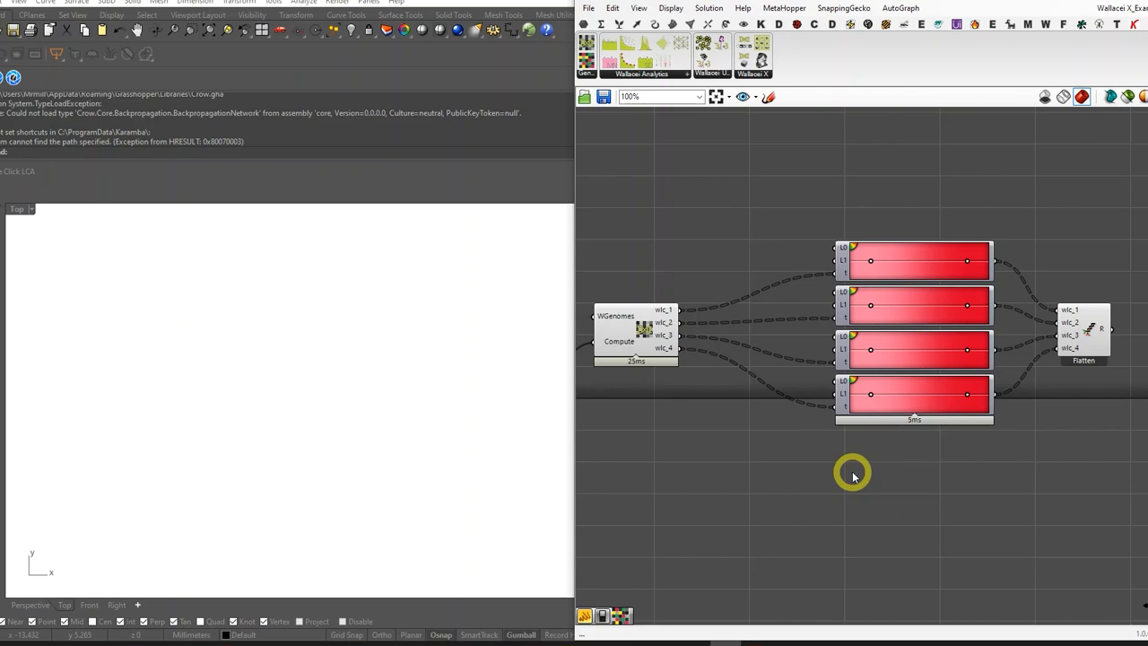
pyautogui.moveTo(848, 475)
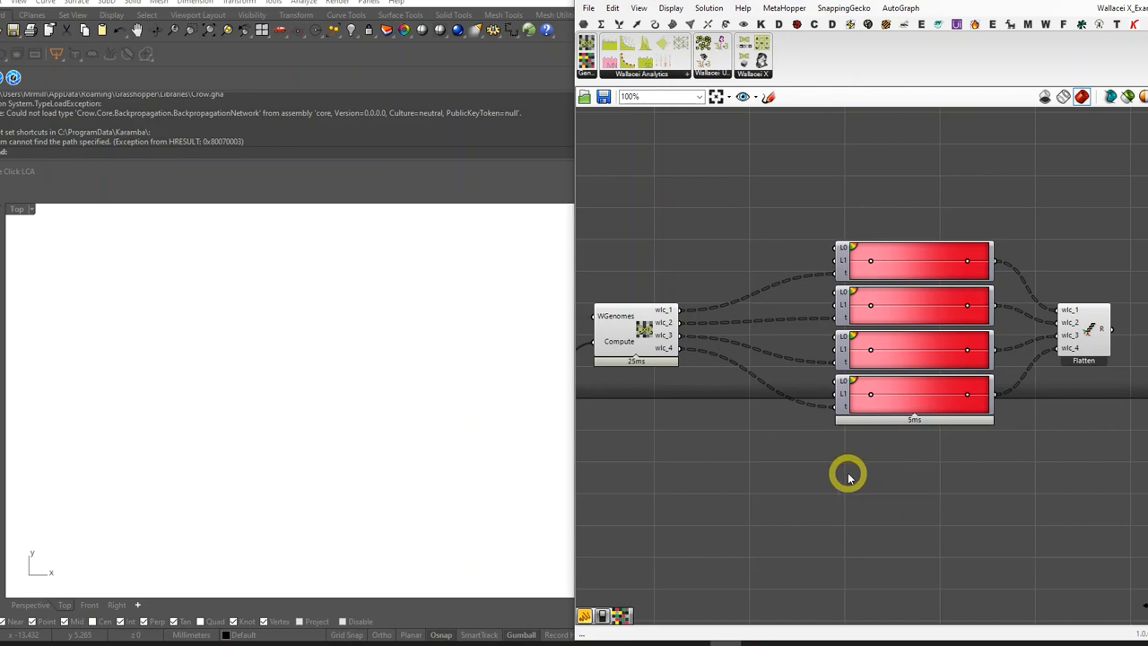
pyautogui.moveTo(848, 476); pyautogui.dragTo(922, 460)
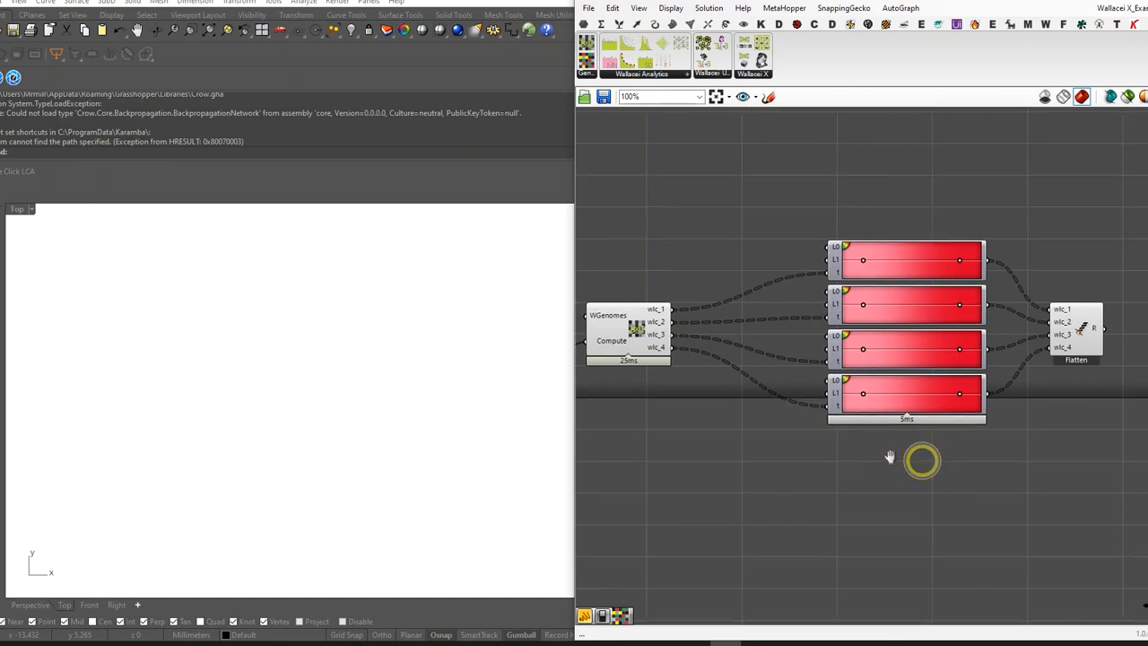
pyautogui.moveTo(922, 460); pyautogui.dragTo(1063, 459)
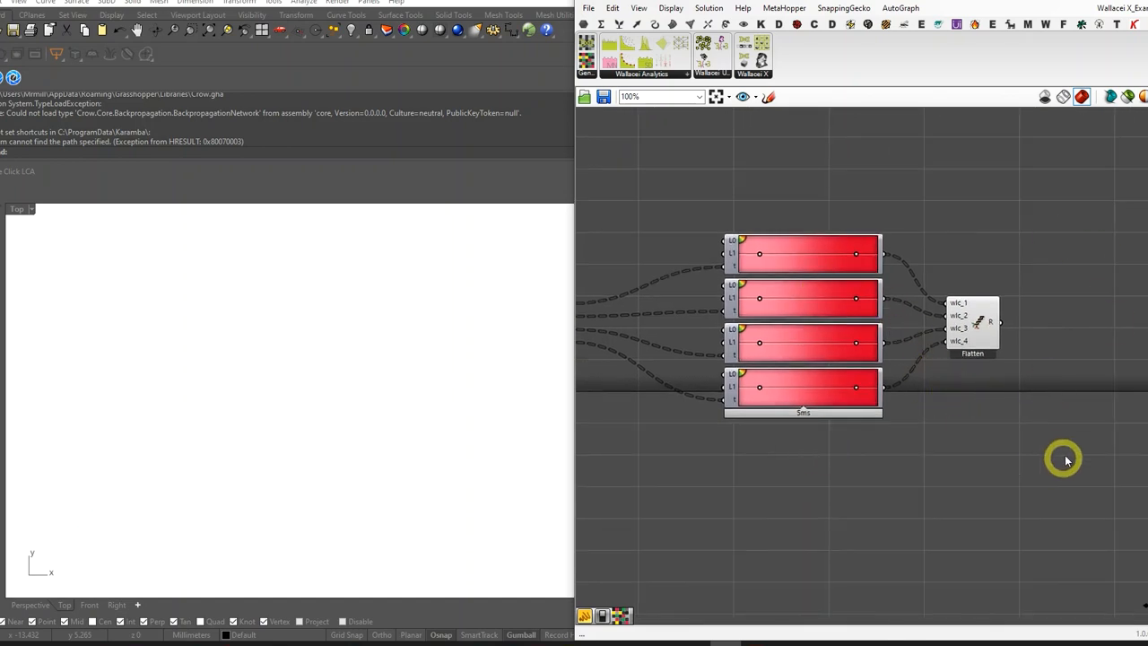
pyautogui.moveTo(1063, 454)
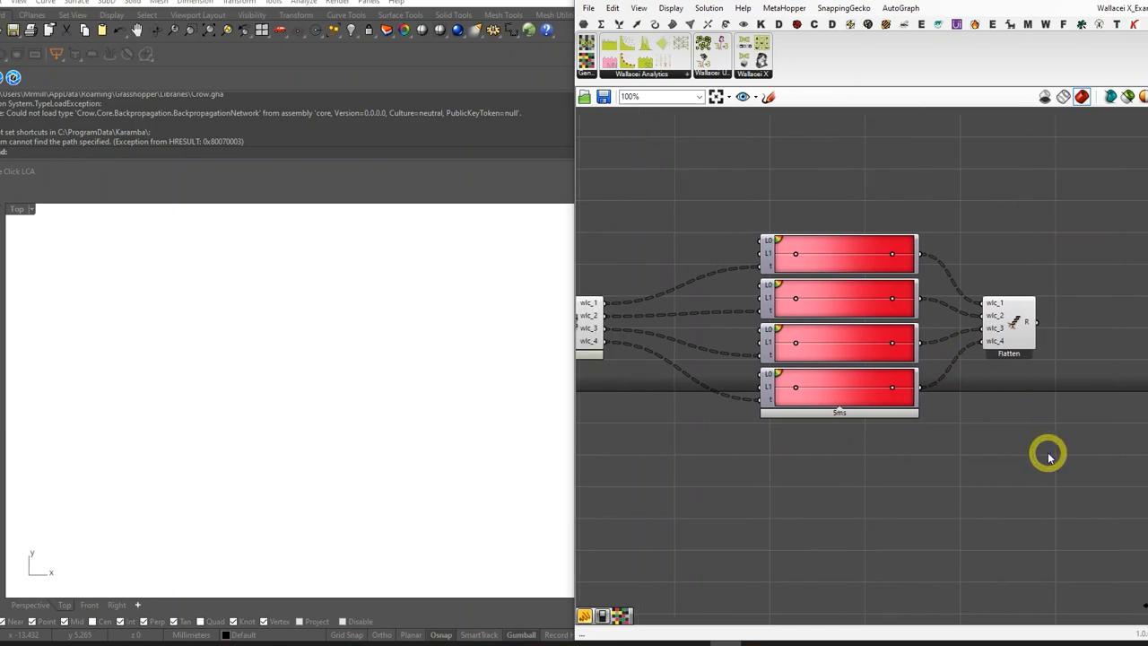
pyautogui.moveTo(1048, 453); pyautogui.dragTo(1018, 348)
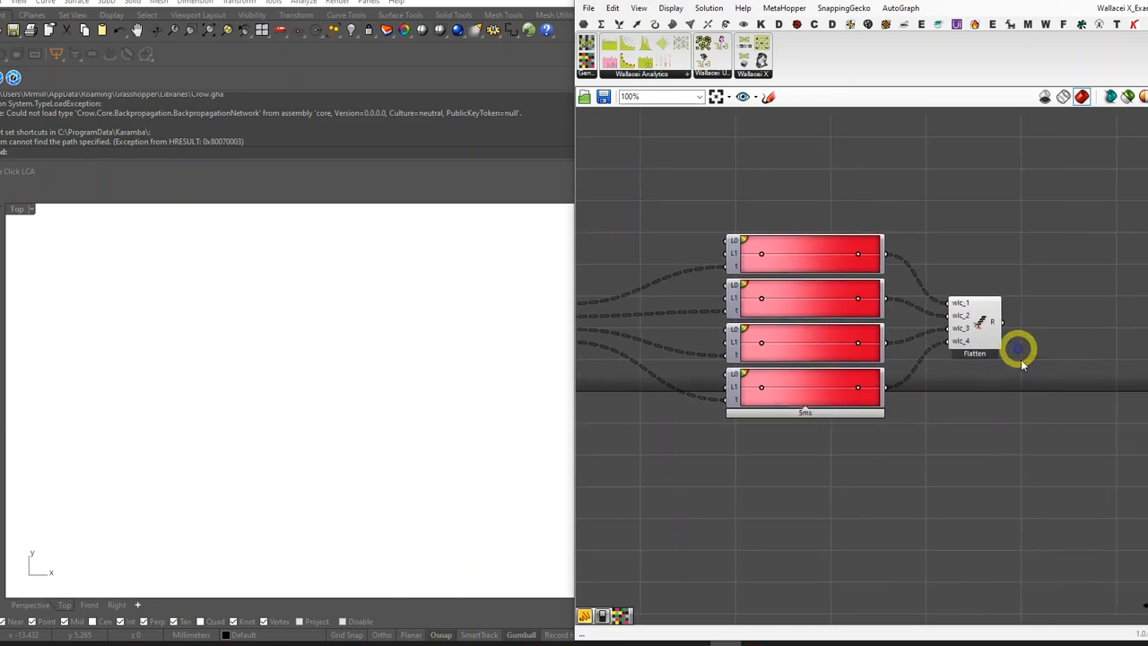
pyautogui.moveTo(845, 476)
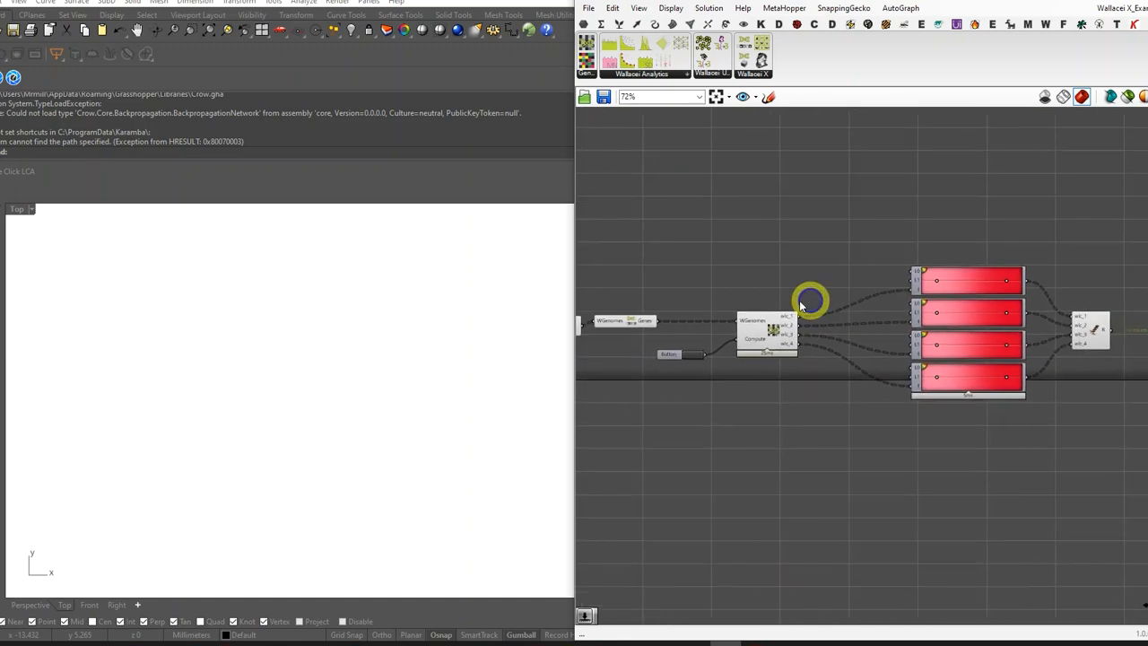
# Zoom the canvas while the viewport shows the red wlc_1–wlc_3 genomic grid.
pyautogui.scroll(-3)
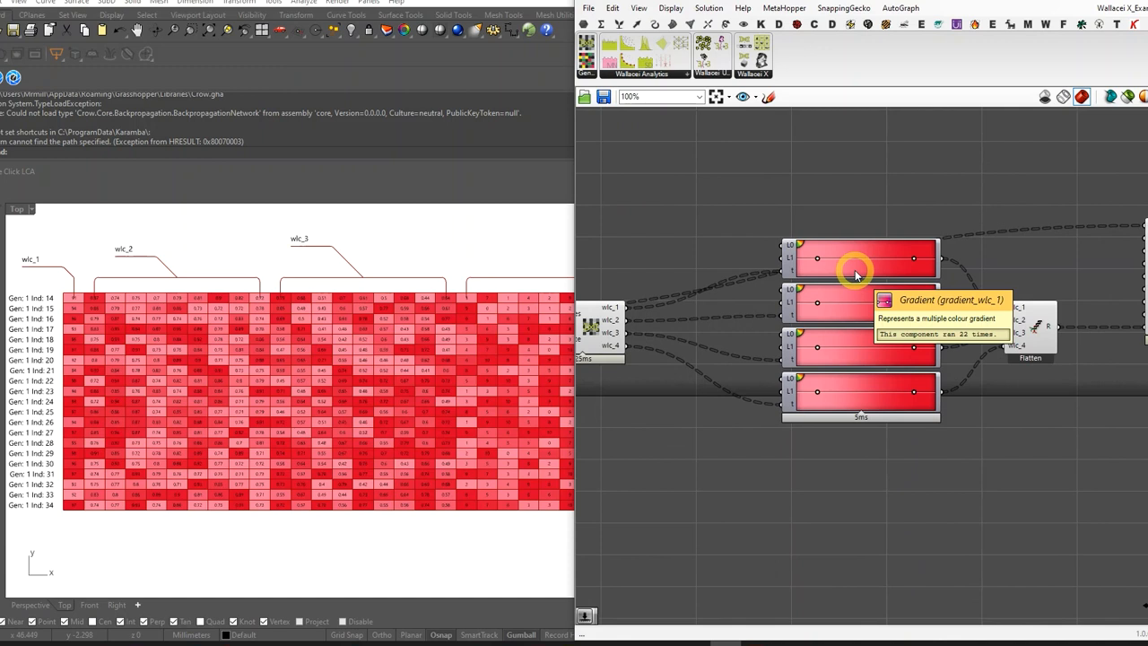
# Apply a green-yellow preset to the wlc_2 gradient and recolour the next chromosome's gradient.
pyautogui.rightClick(861, 302)
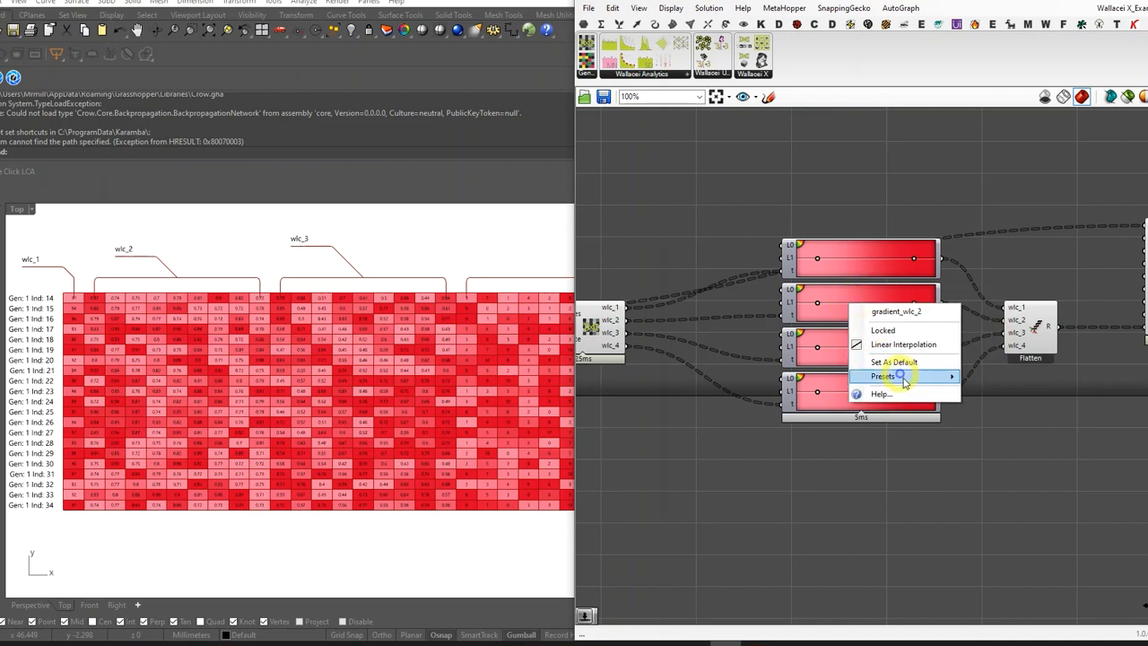
pyautogui.click(896, 376)
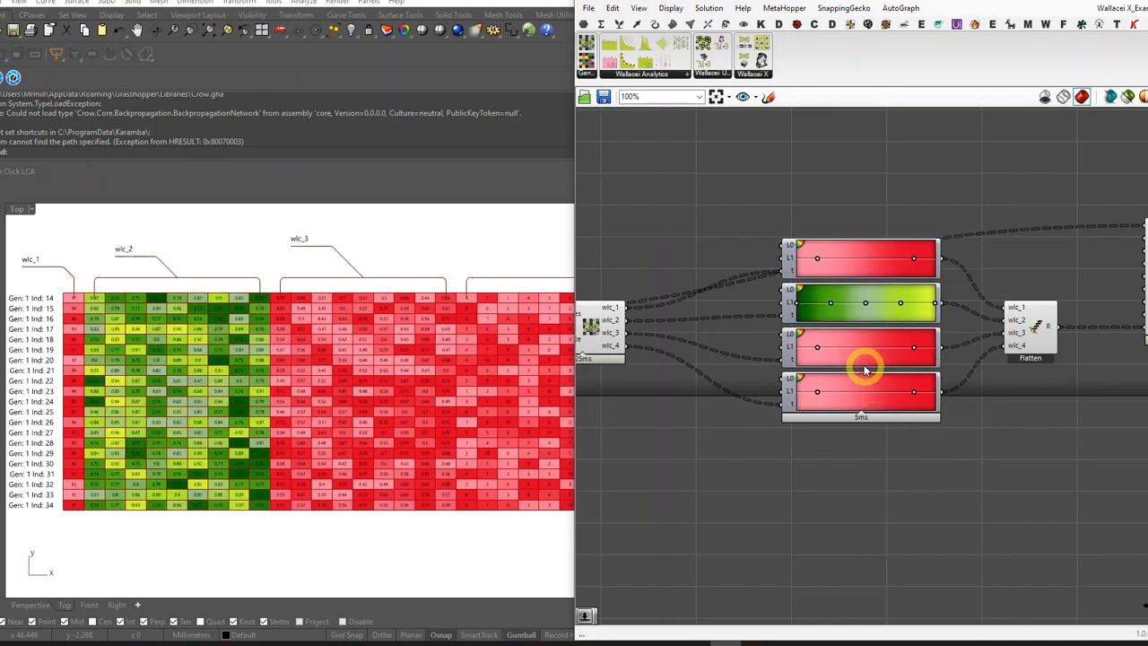
pyautogui.rightClick(864, 368)
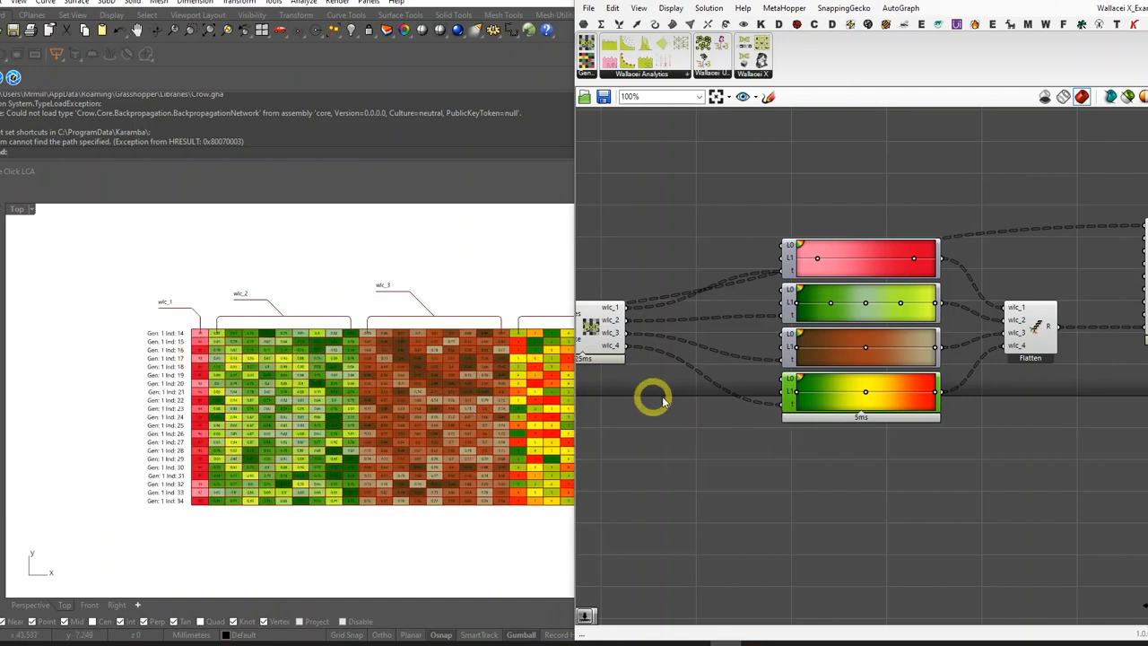
pyautogui.moveTo(655, 399); pyautogui.dragTo(875, 386)
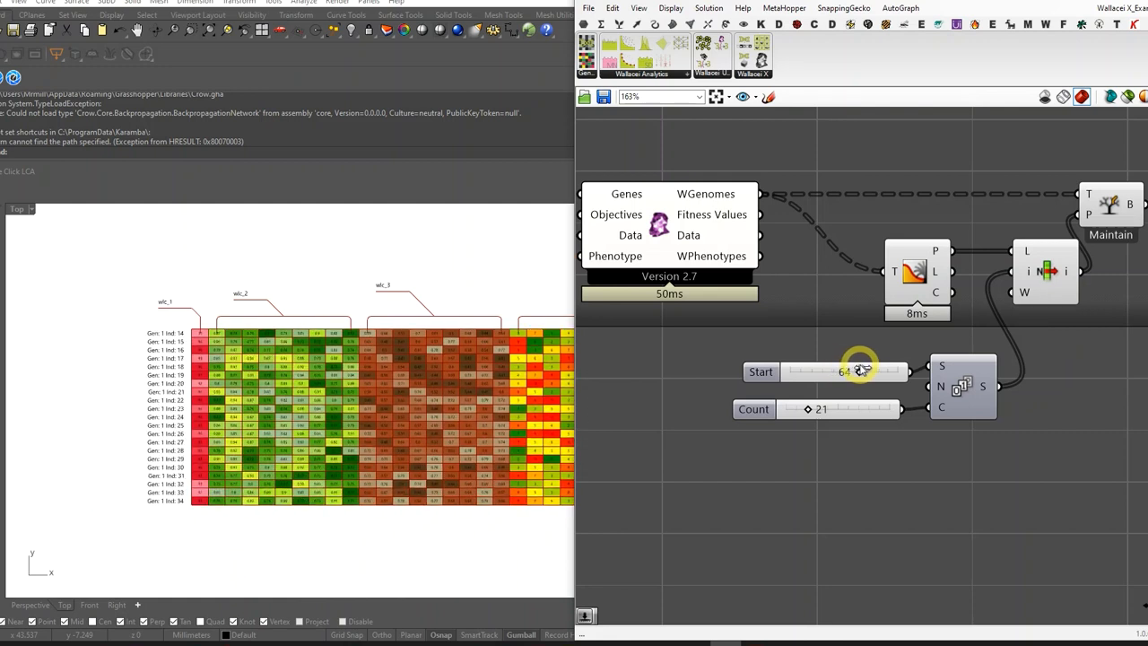
# Scrub the Start slider later in the population, up to 100.
pyautogui.moveTo(860, 371); pyautogui.dragTo(875, 371)
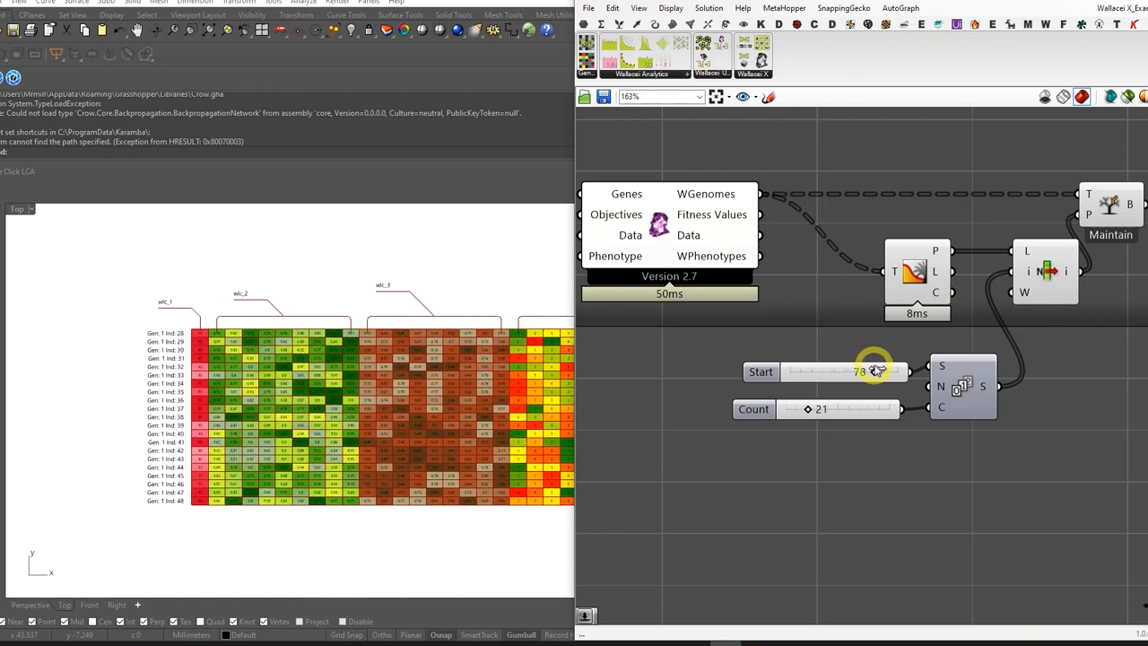
pyautogui.moveTo(872, 370); pyautogui.dragTo(897, 370)
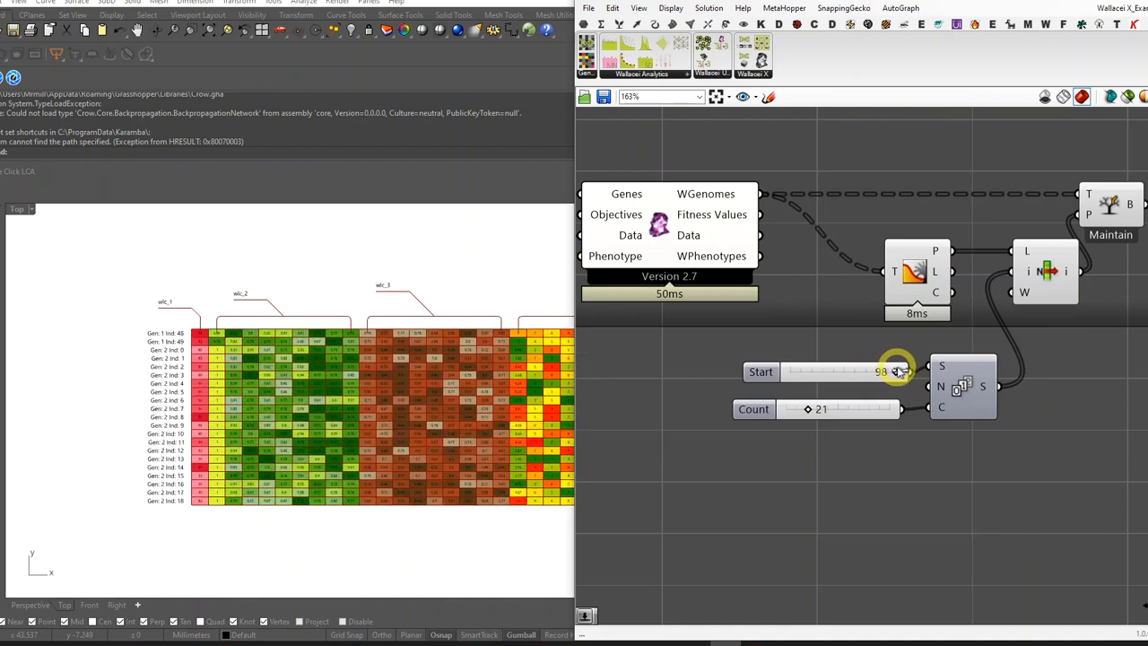
pyautogui.moveTo(881, 372); pyautogui.dragTo(897, 371)
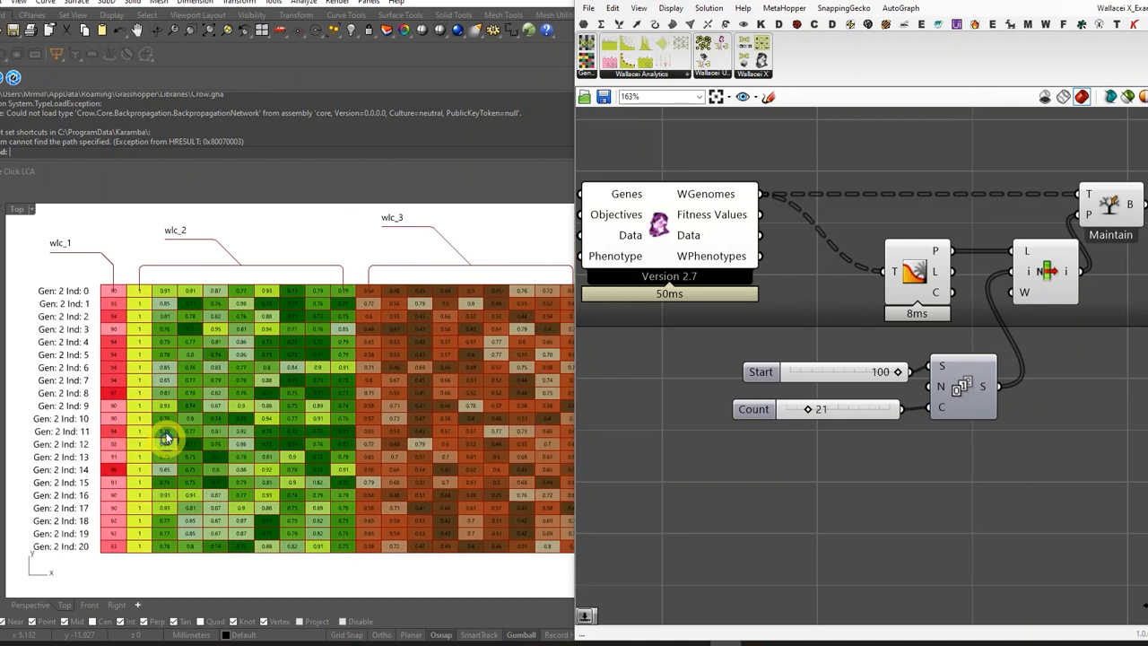
pyautogui.moveTo(145, 264)
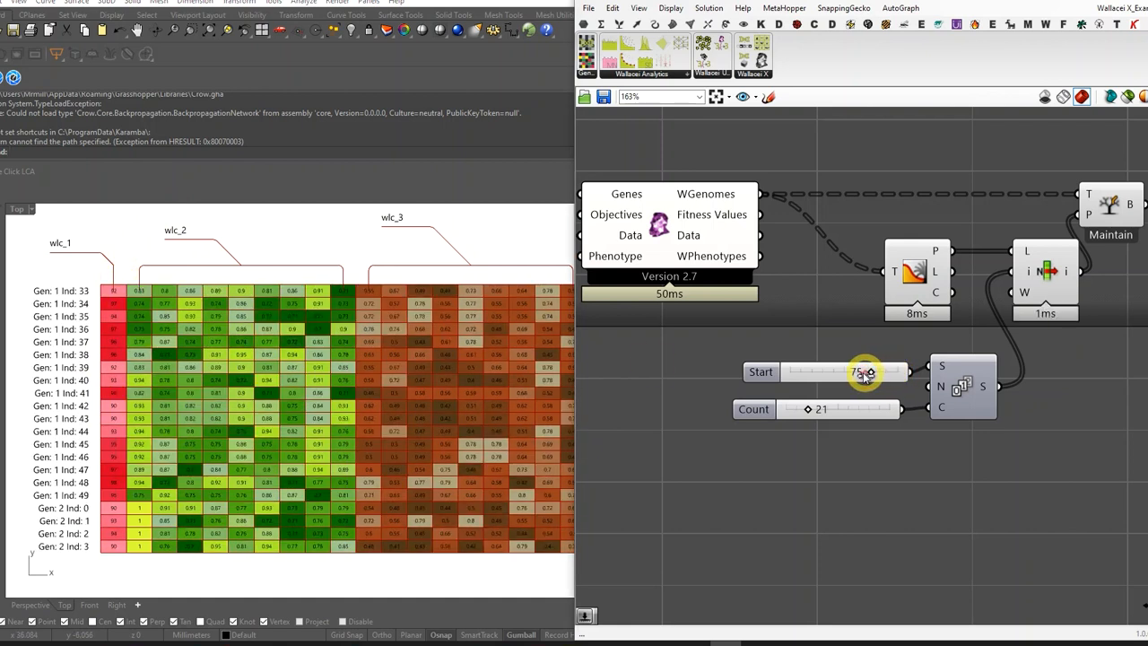
# Pull Start back to 13, then scrub forward to 97 with Count 21.
pyautogui.moveTo(866, 372); pyautogui.dragTo(812, 372)
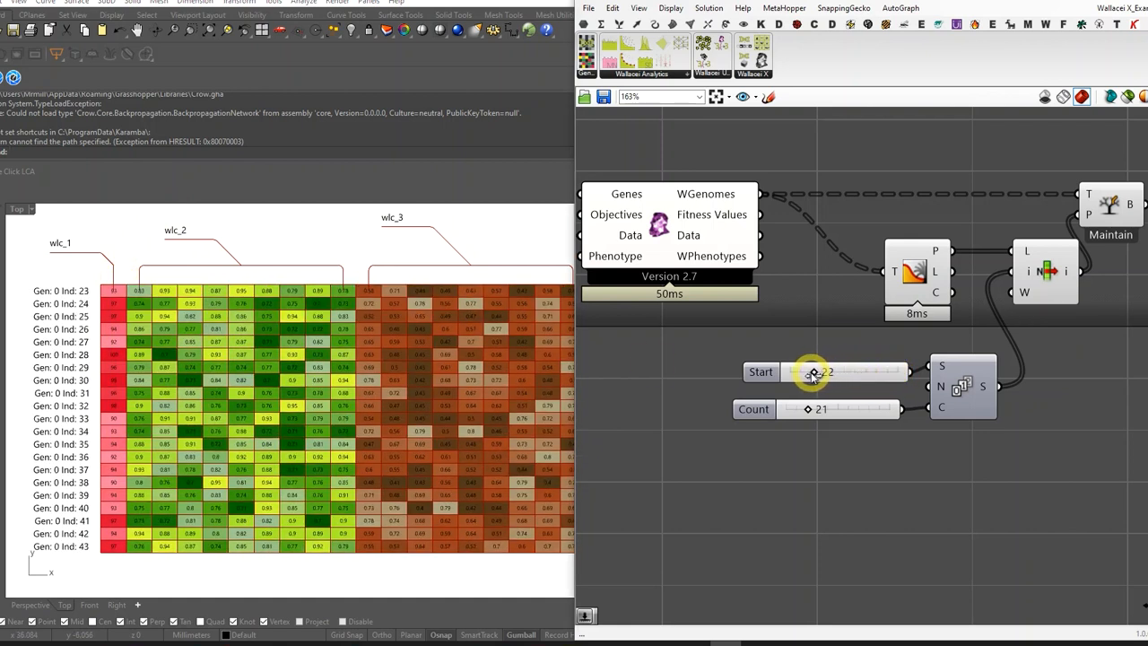
pyautogui.moveTo(811, 372); pyautogui.dragTo(805, 372)
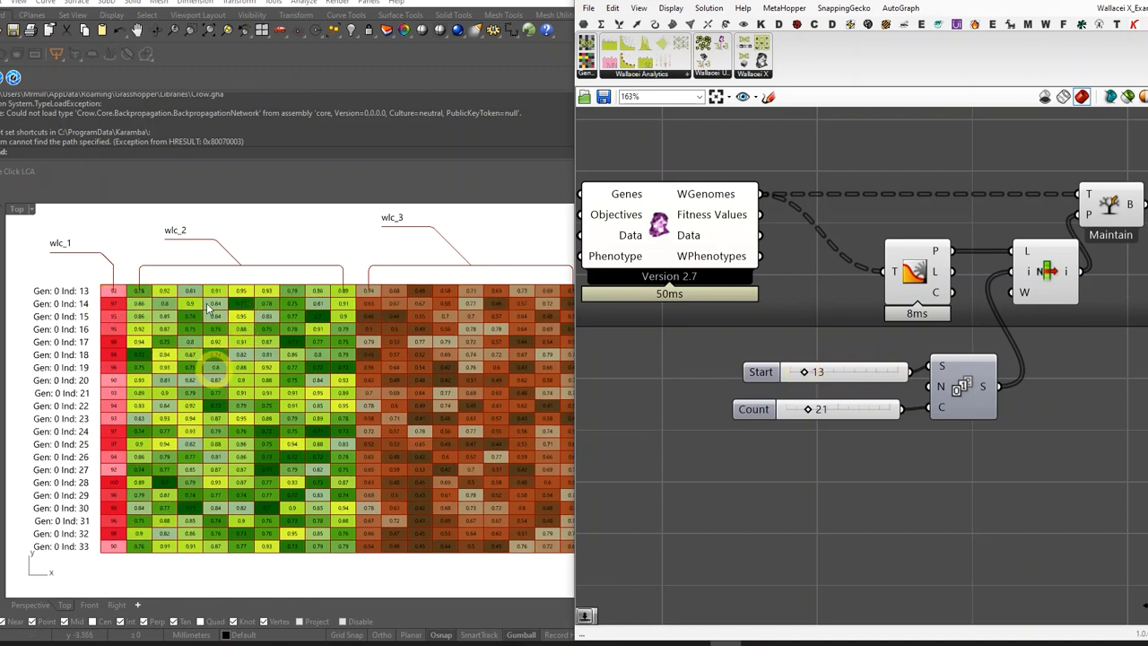
pyautogui.click(802, 372)
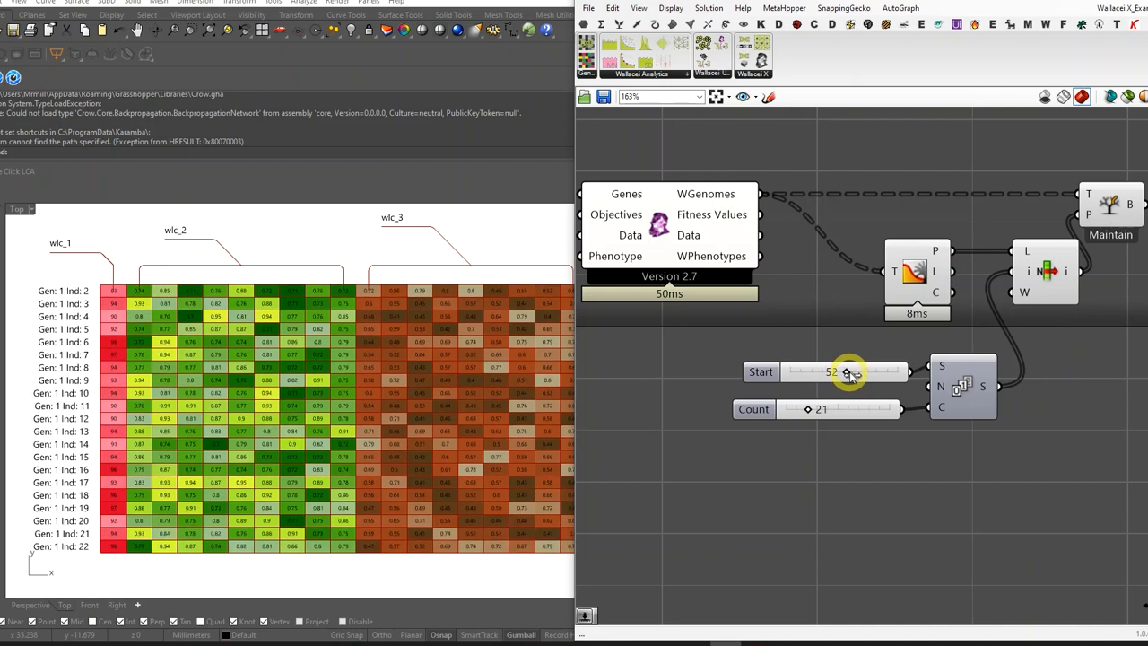
pyautogui.moveTo(848, 371); pyautogui.dragTo(890, 371)
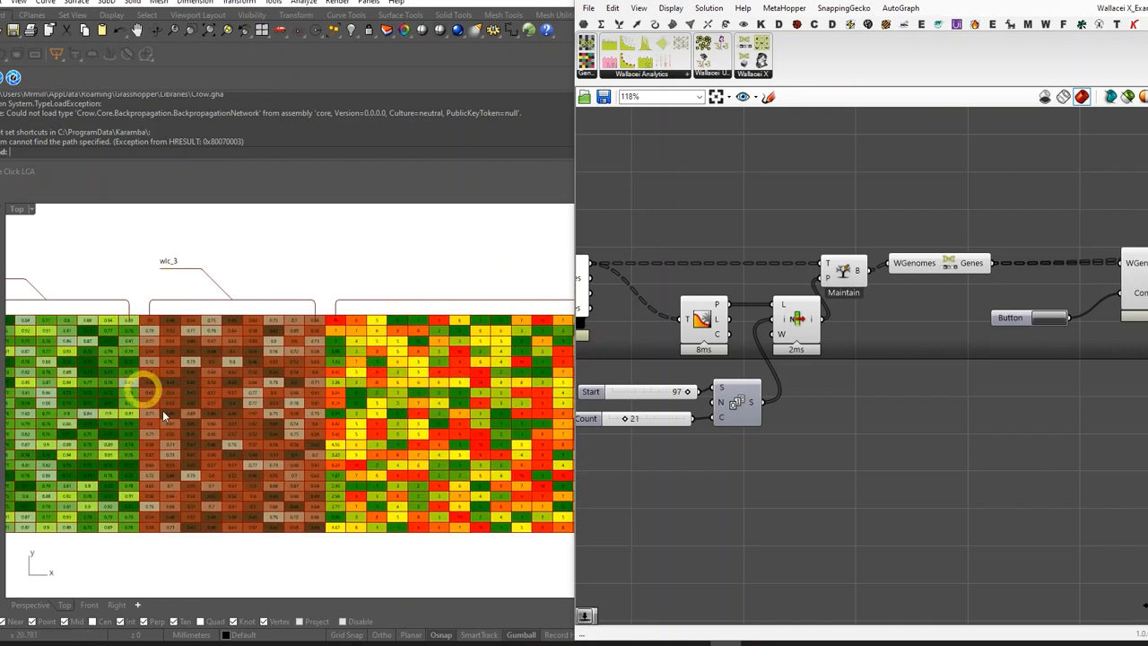
pyautogui.moveTo(387, 459)
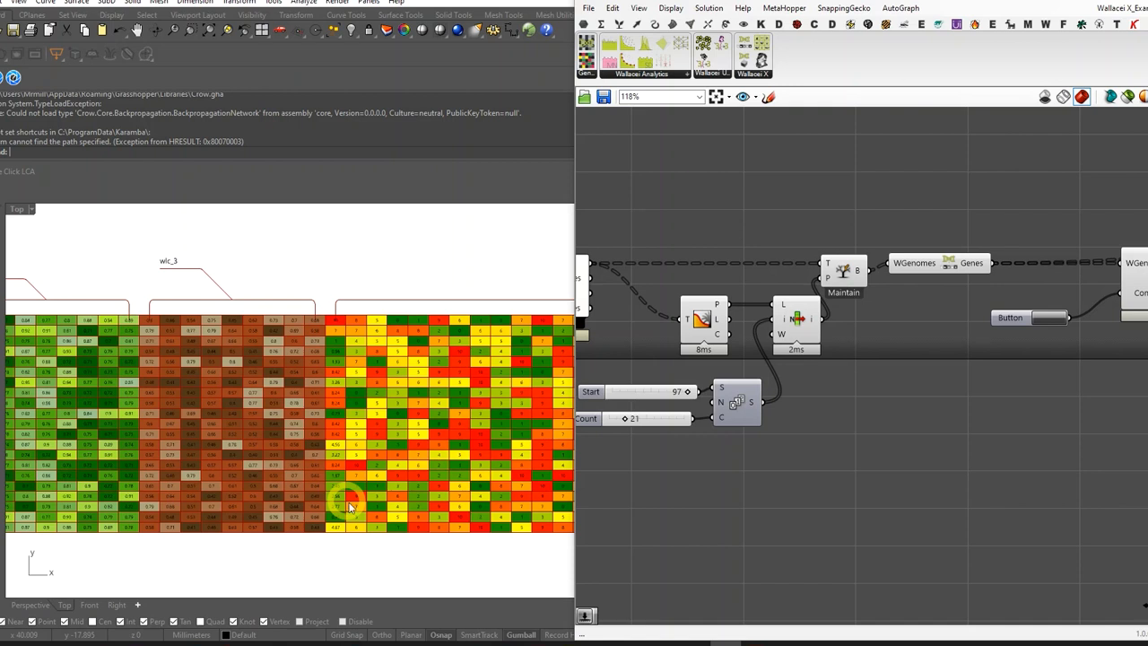
pyautogui.moveTo(322, 510)
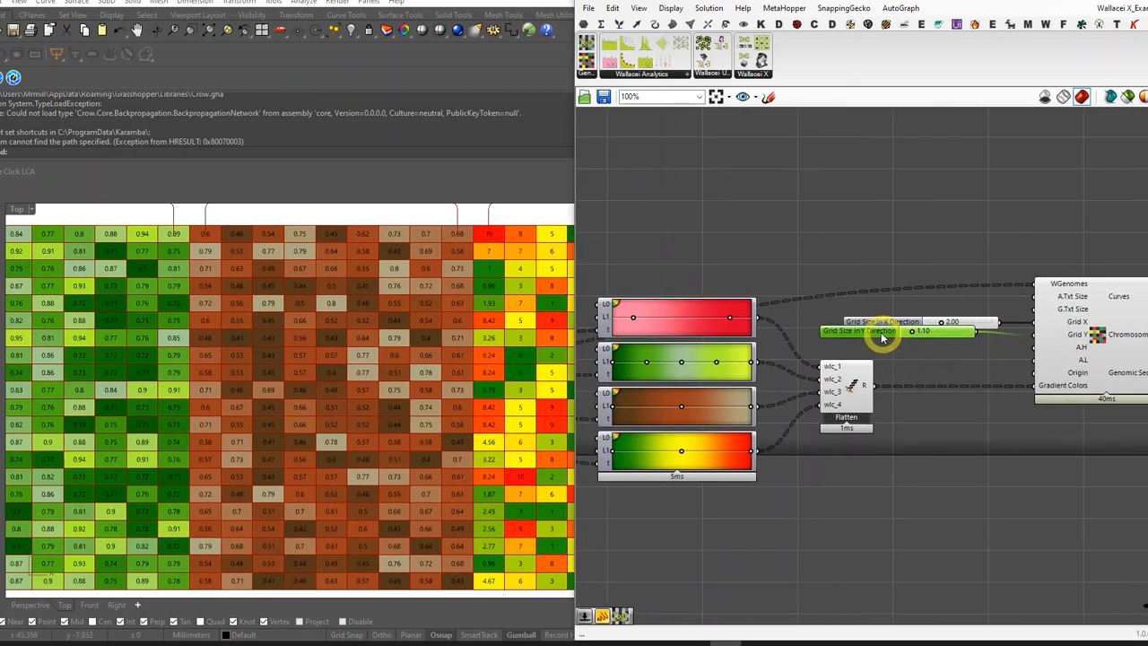
pyautogui.scroll(-3)
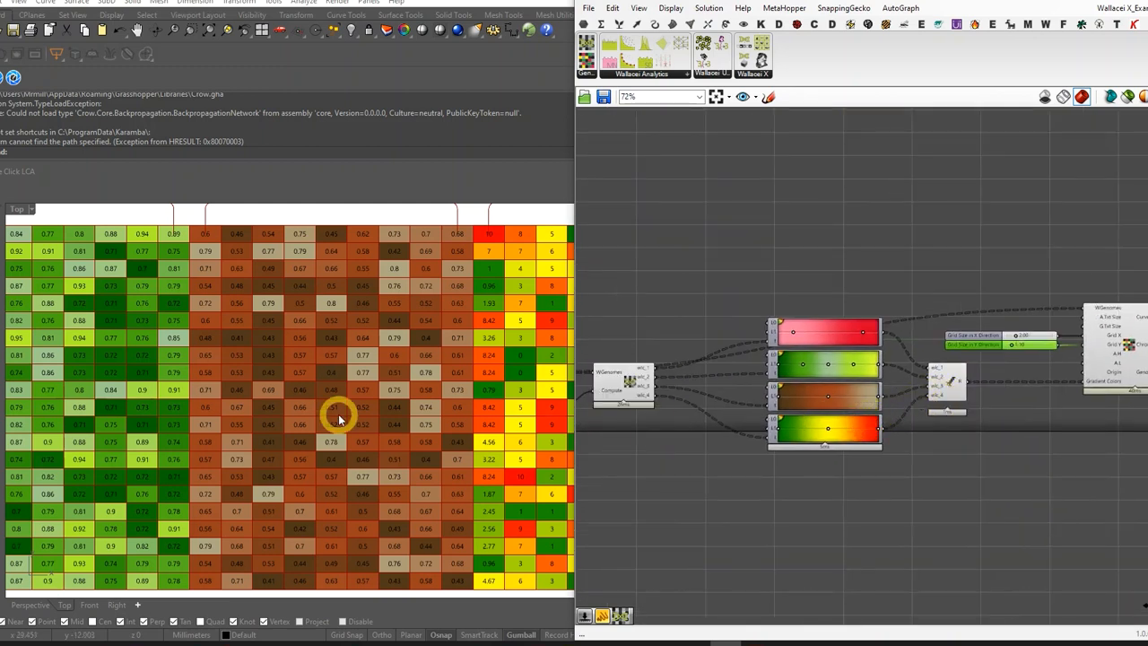
pyautogui.moveTo(951, 446)
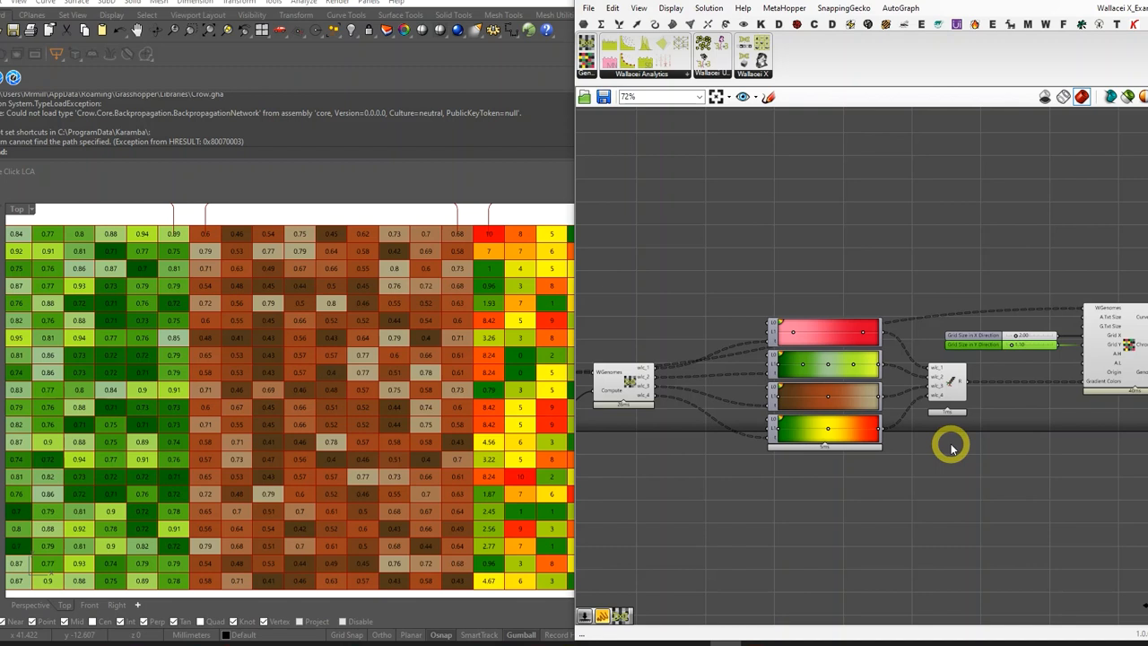
pyautogui.scroll(-3)
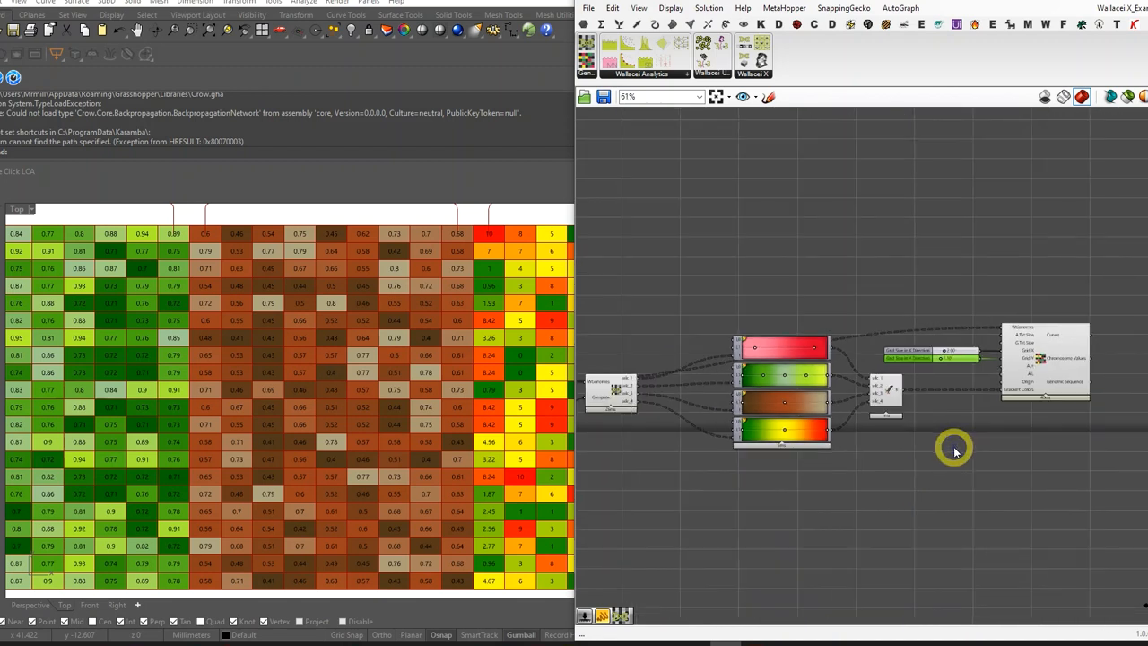